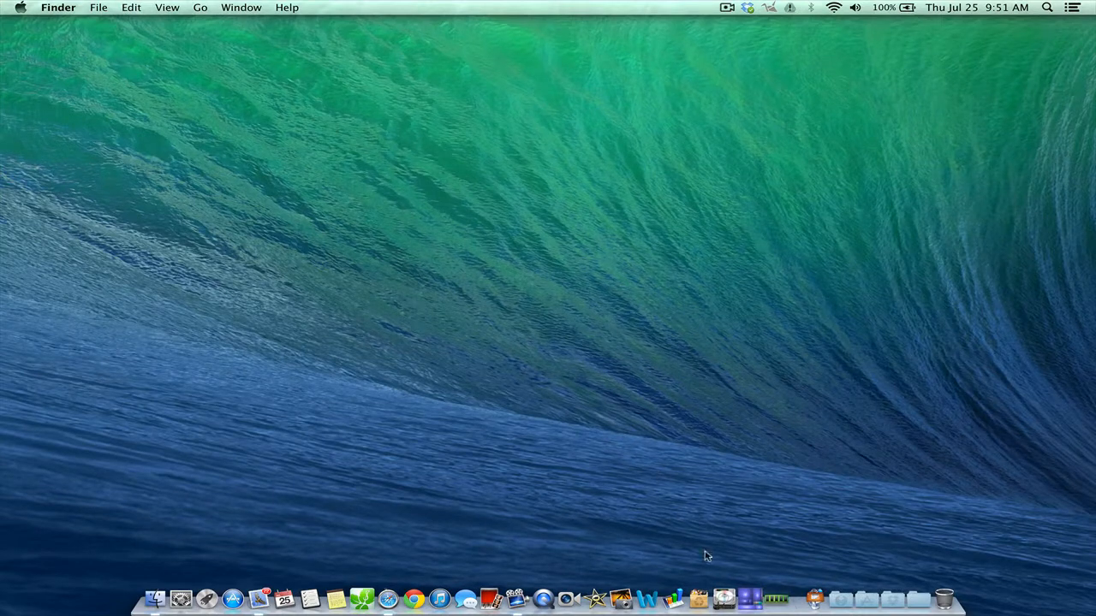
{"action": "mouse_move", "coordinate": [697, 596]}
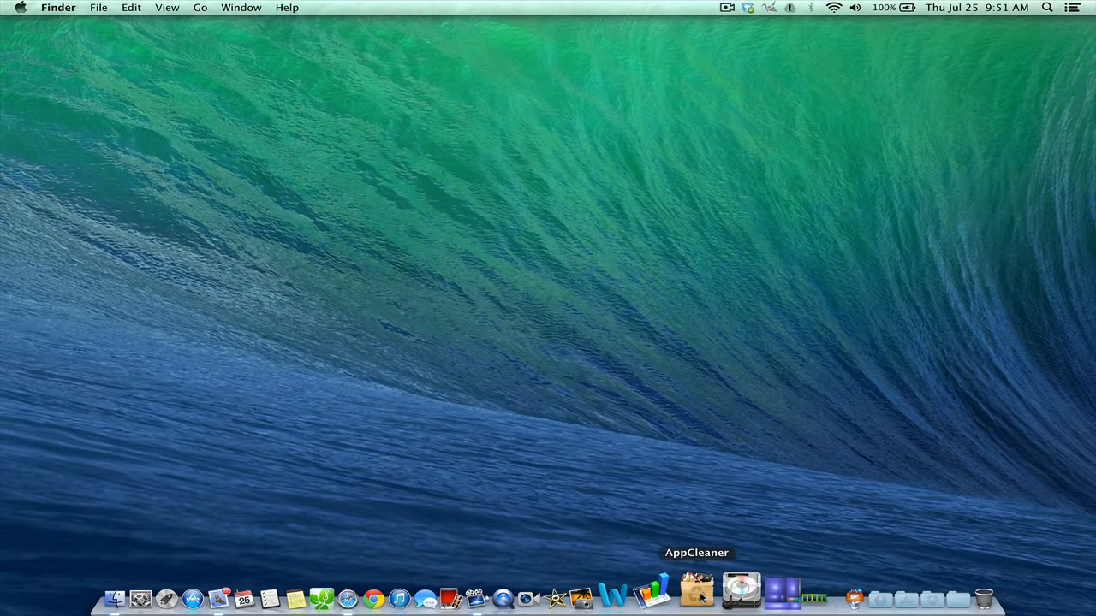
Launch AppCleaner from the Dock and tick CCleaner and ClamXav in the Applications list.
{"action": "left_click", "coordinate": [695, 595]}
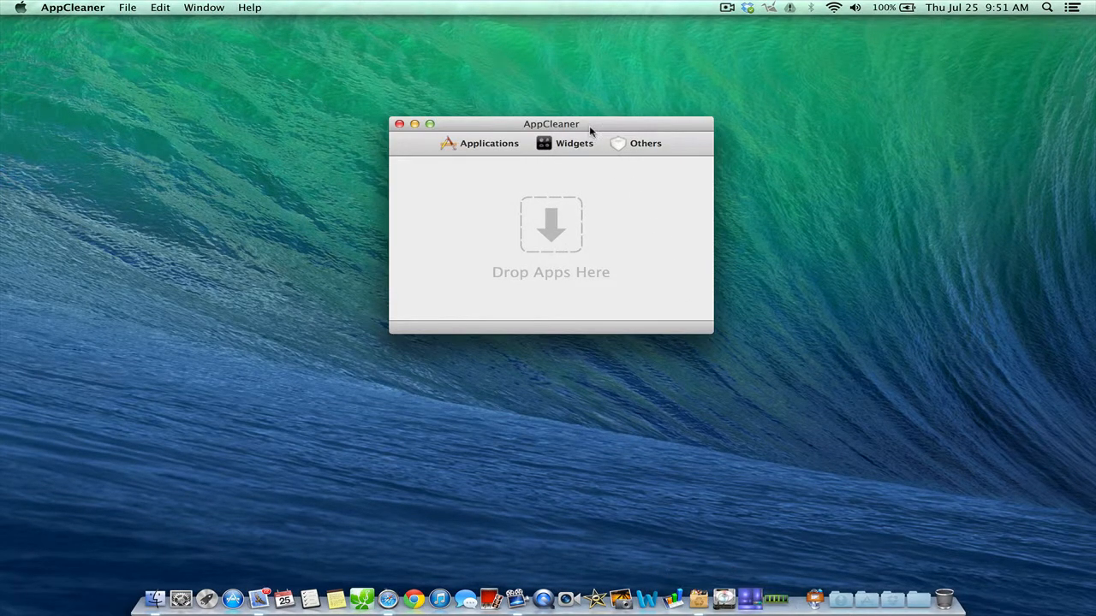
{"action": "left_click_drag", "start_coordinate": [551, 123], "coordinate": [514, 110]}
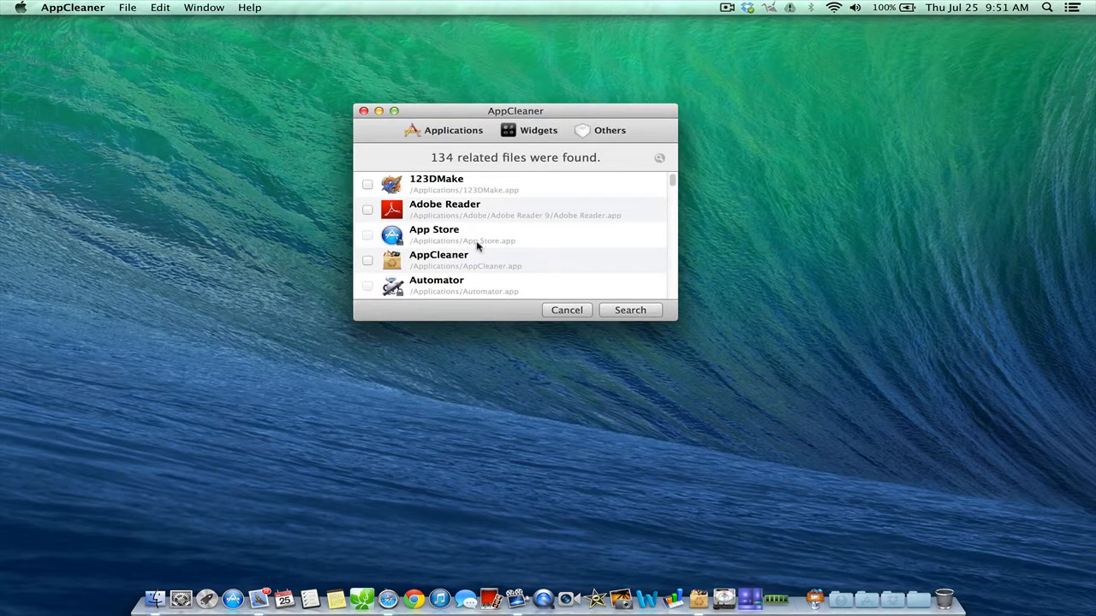
{"action": "scroll", "scroll_direction": "down", "scroll_amount": 3}
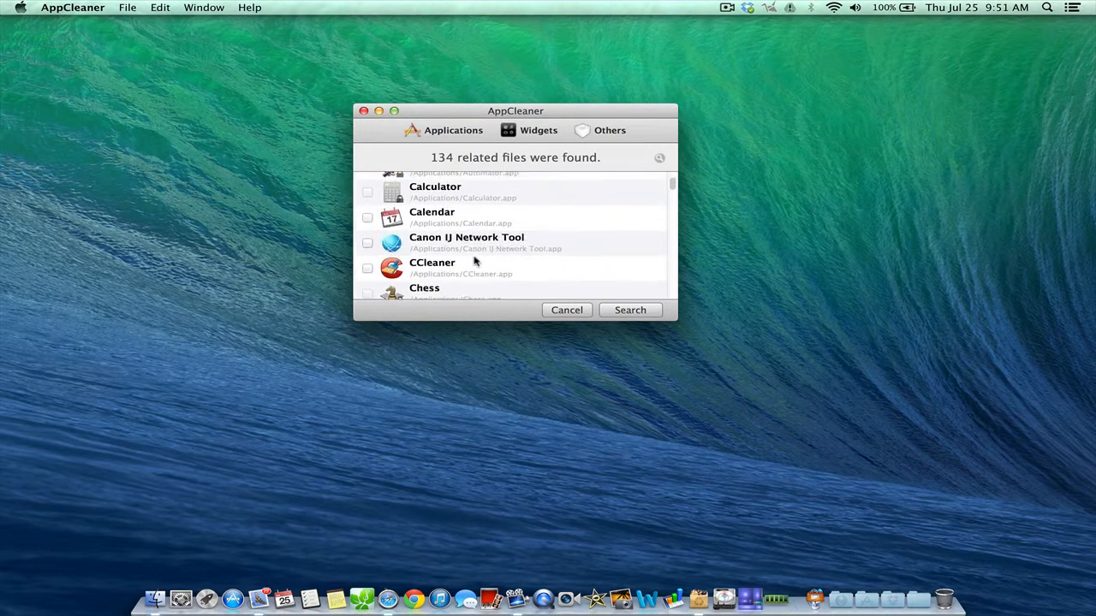
{"action": "scroll", "scroll_direction": "down", "scroll_amount": 3}
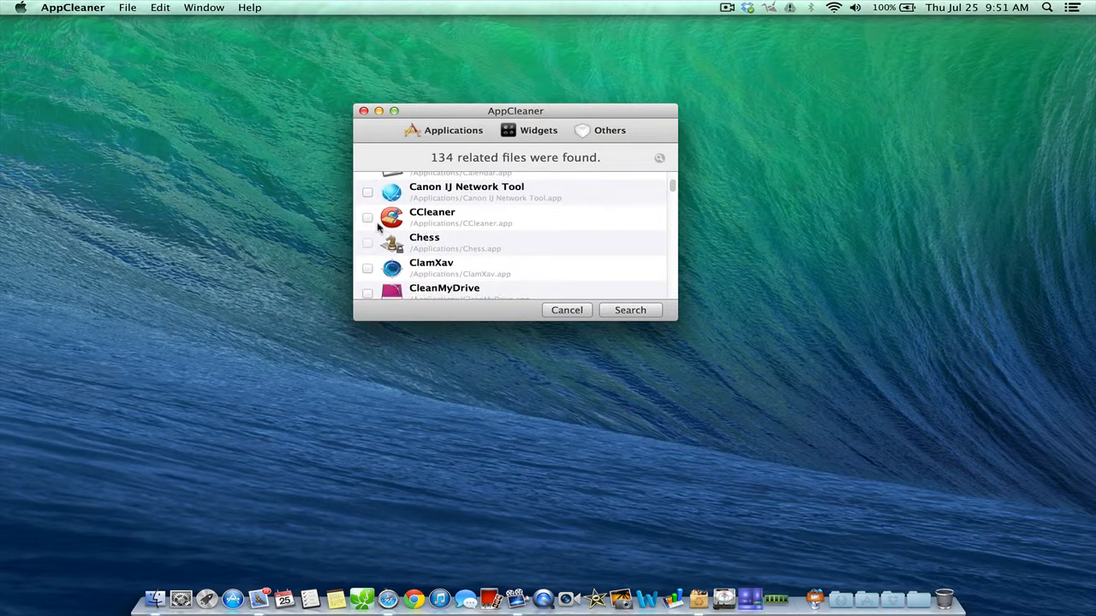
{"action": "left_click", "coordinate": [366, 269]}
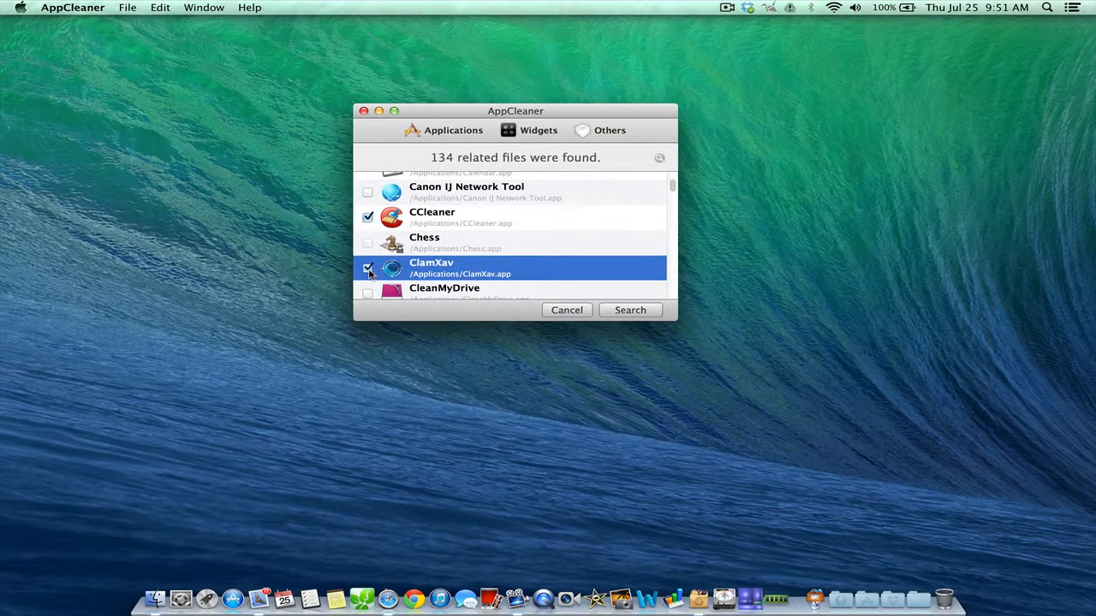
Search for related files, finding 7 items totalling 192 MB, and review them.
{"action": "left_click", "coordinate": [630, 310]}
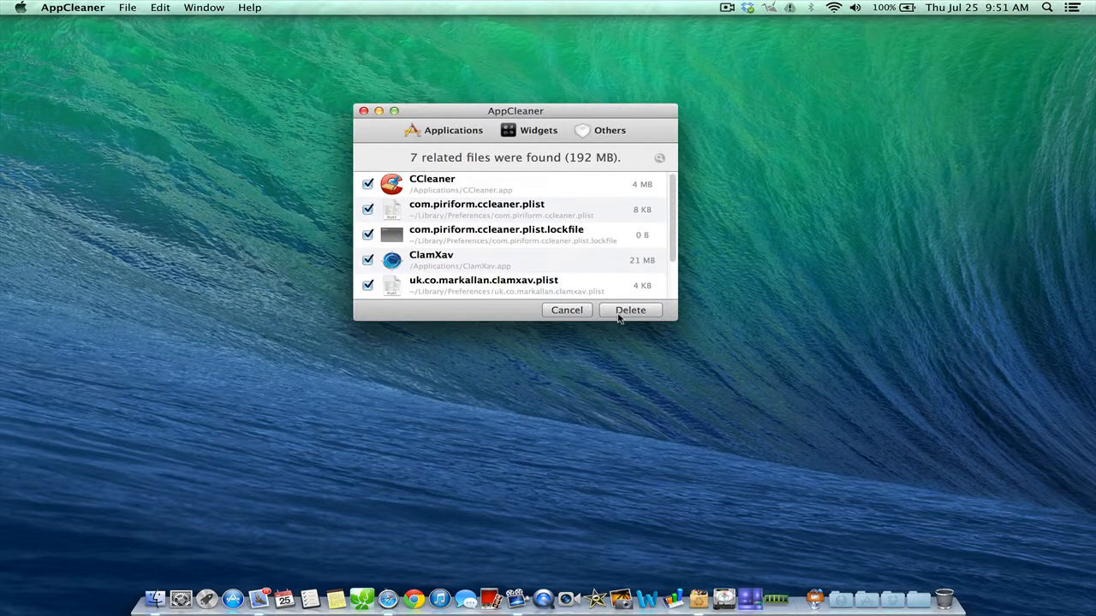
{"action": "mouse_move", "coordinate": [505, 265]}
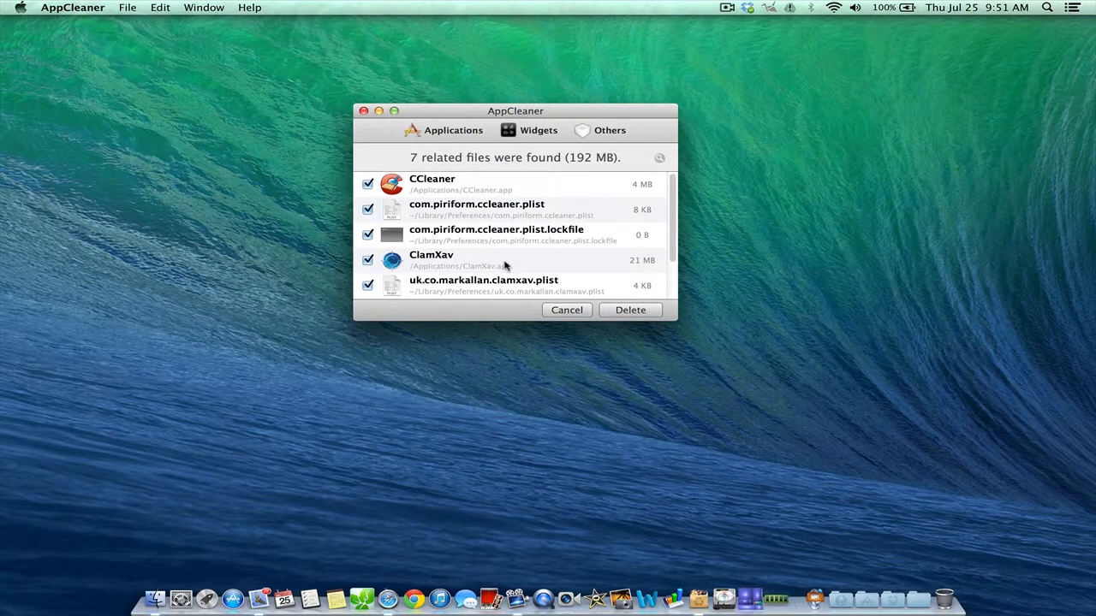
{"action": "scroll", "scroll_direction": "down", "scroll_amount": 3}
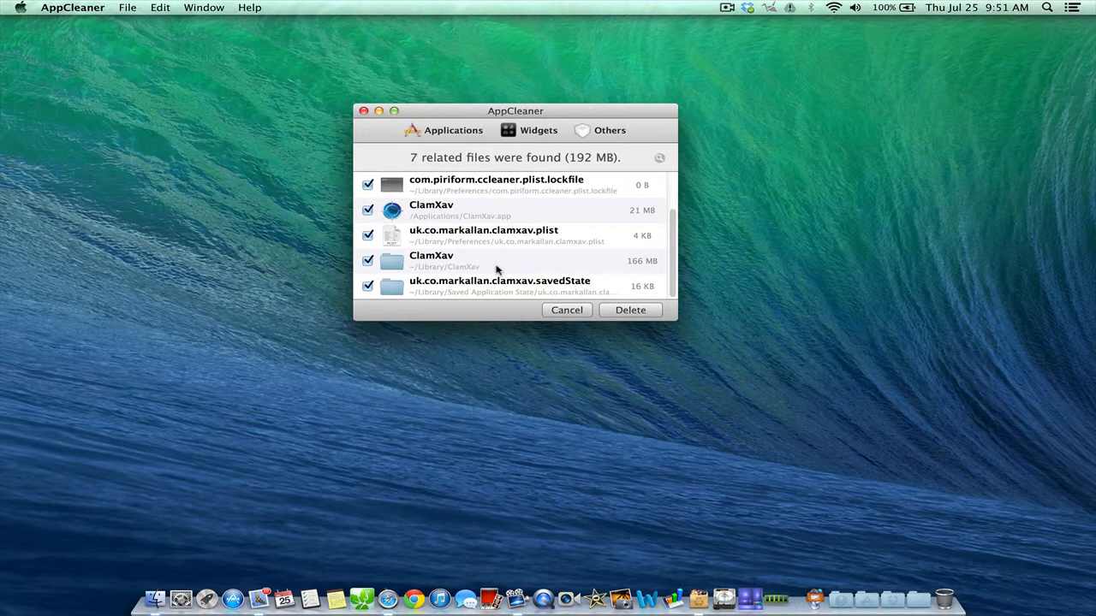
{"action": "scroll", "scroll_direction": "up", "scroll_amount": 3}
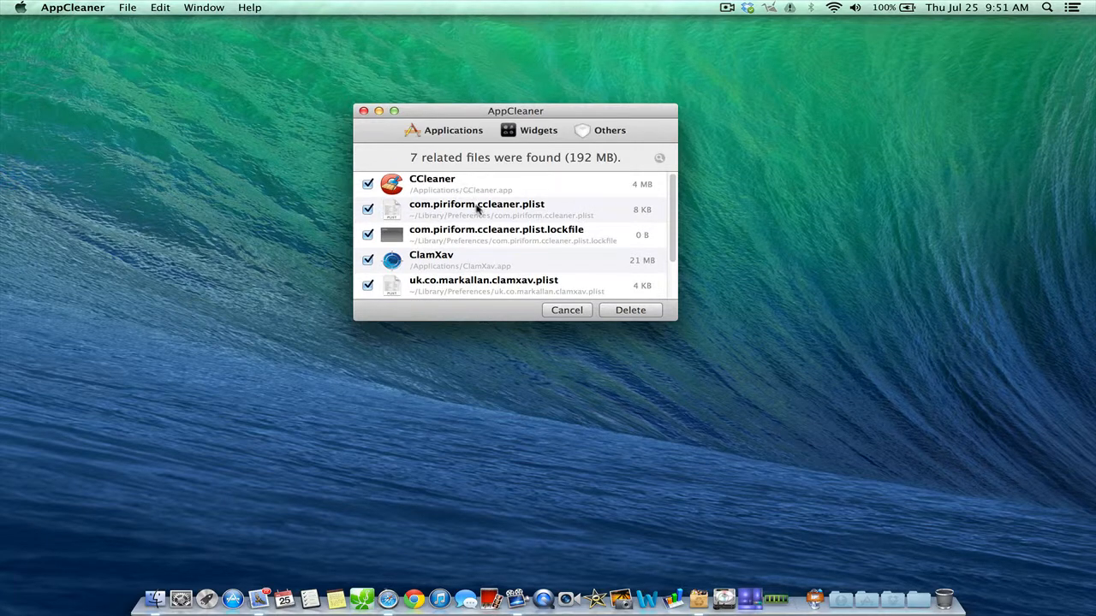
{"action": "scroll", "scroll_direction": "down", "scroll_amount": 3}
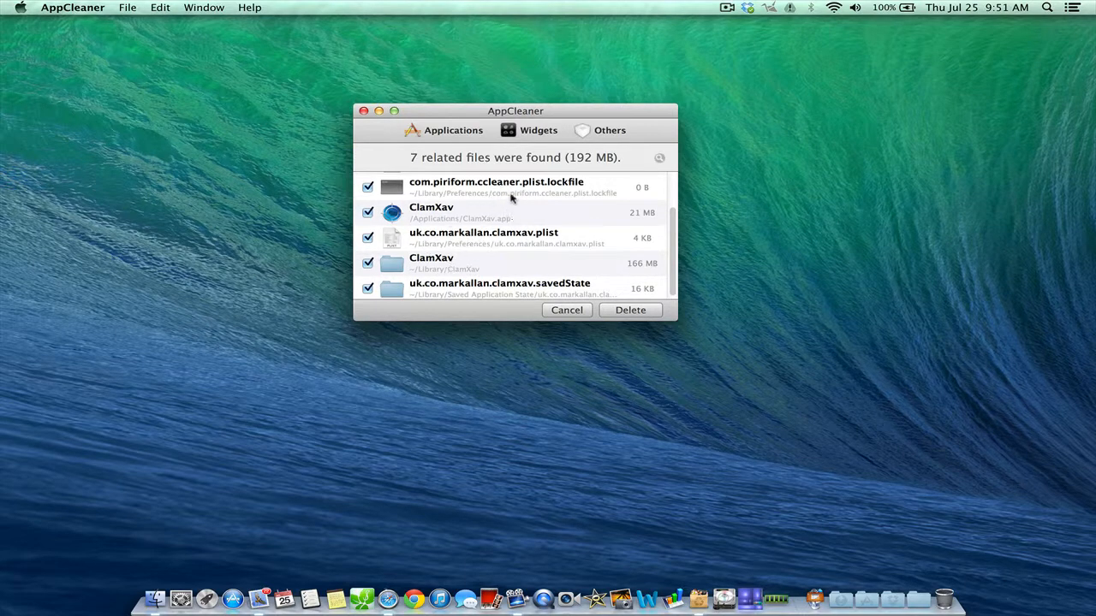
{"action": "mouse_move", "coordinate": [442, 247]}
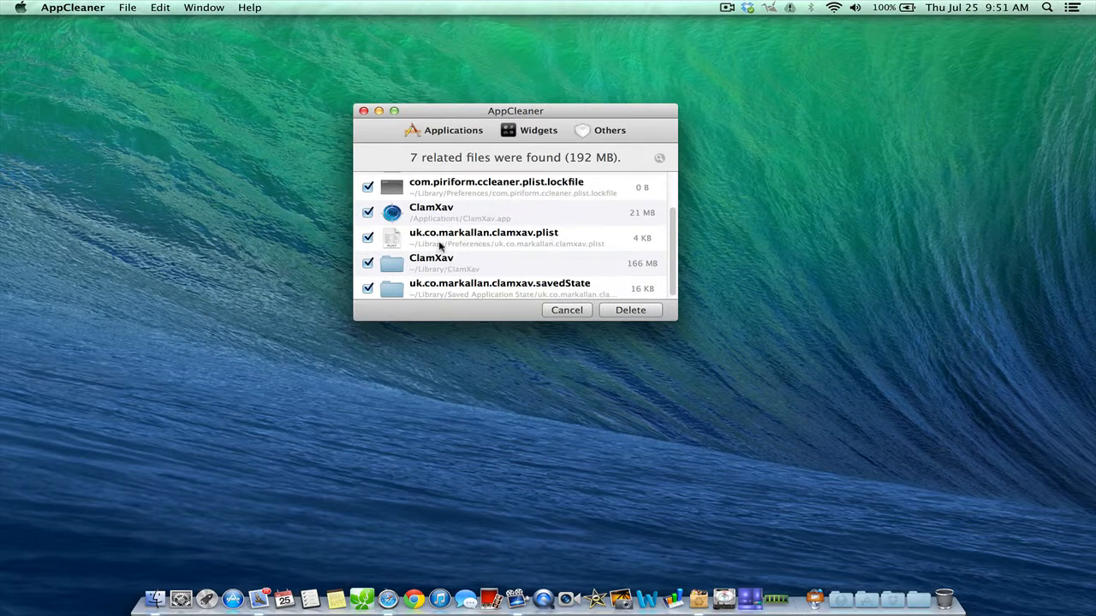
{"action": "scroll", "scroll_direction": "up", "scroll_amount": 3}
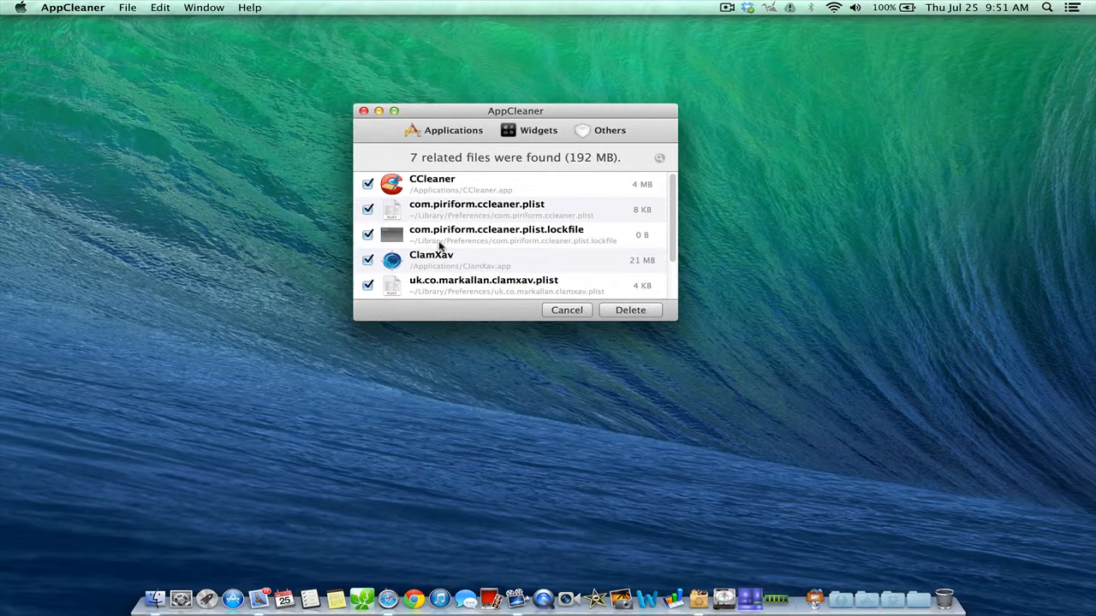
{"action": "mouse_move", "coordinate": [507, 240]}
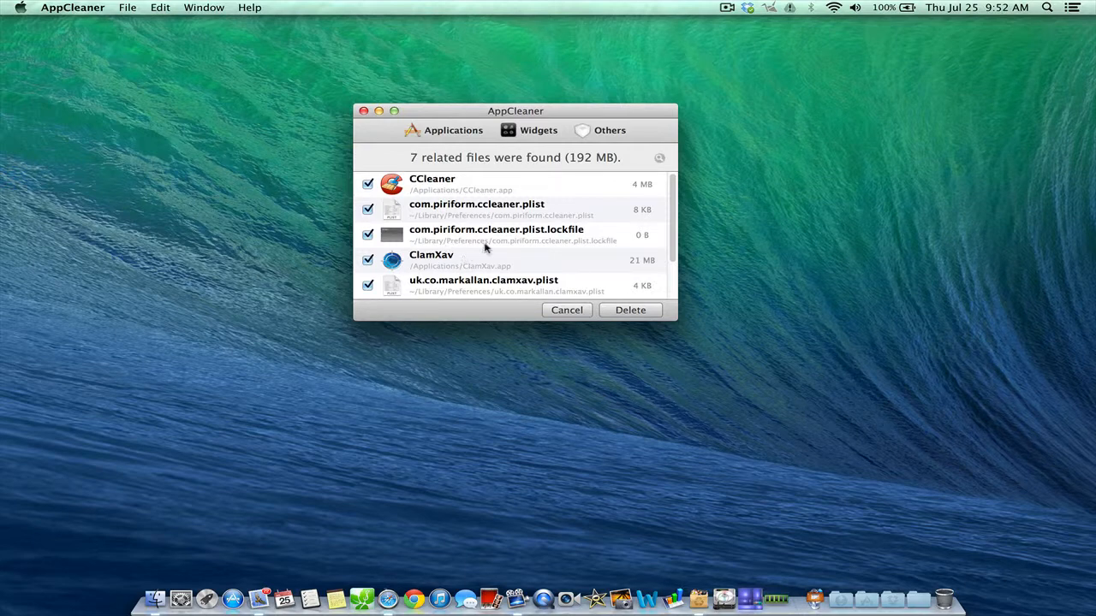
{"action": "mouse_move", "coordinate": [431, 231]}
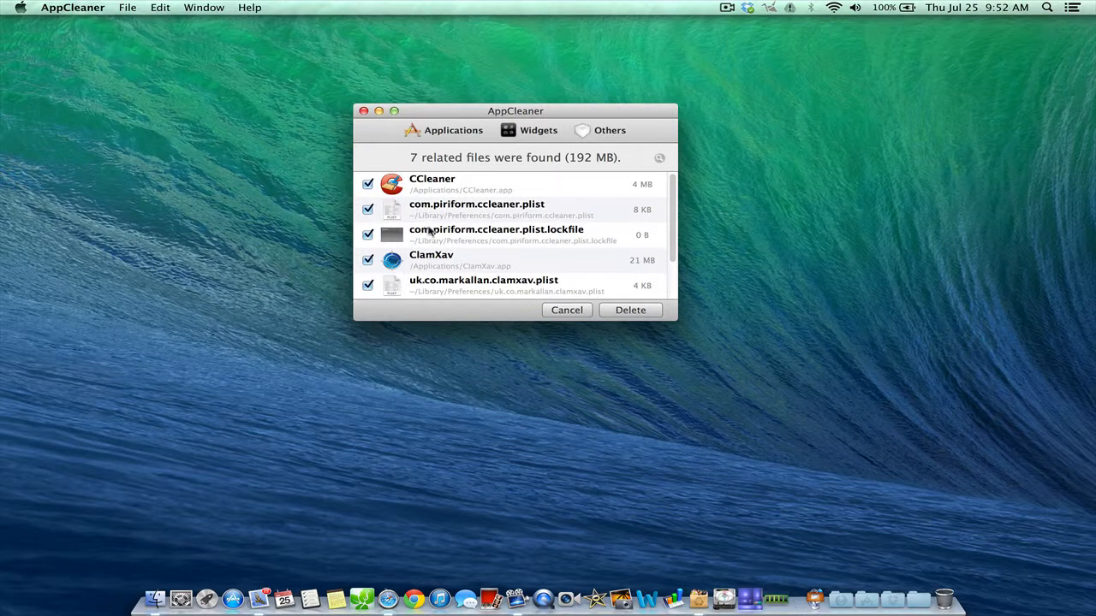
{"action": "mouse_move", "coordinate": [490, 216]}
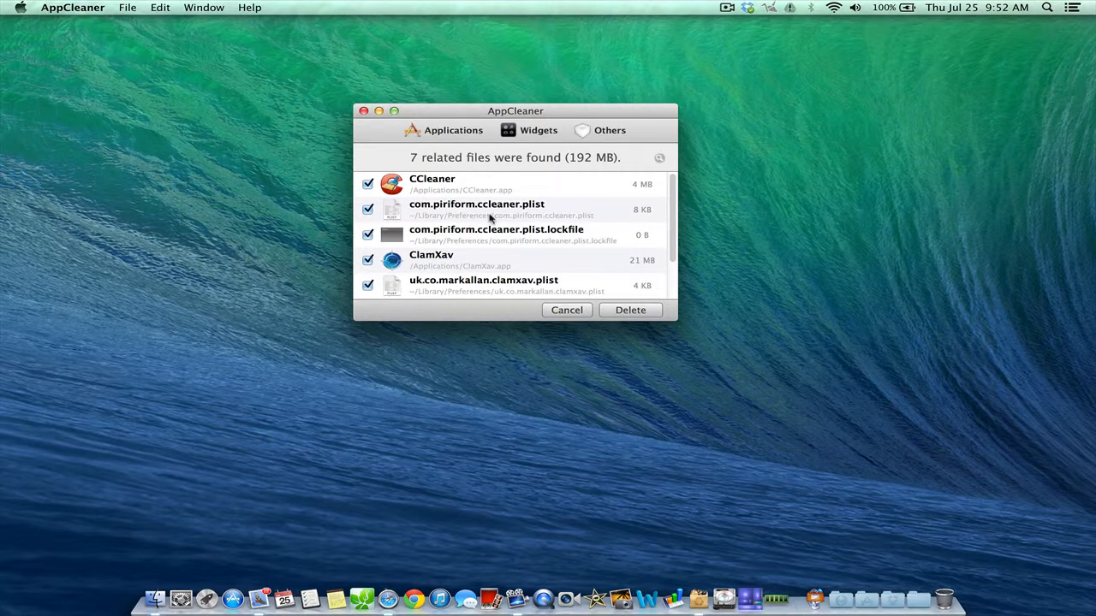
{"action": "mouse_move", "coordinate": [399, 216]}
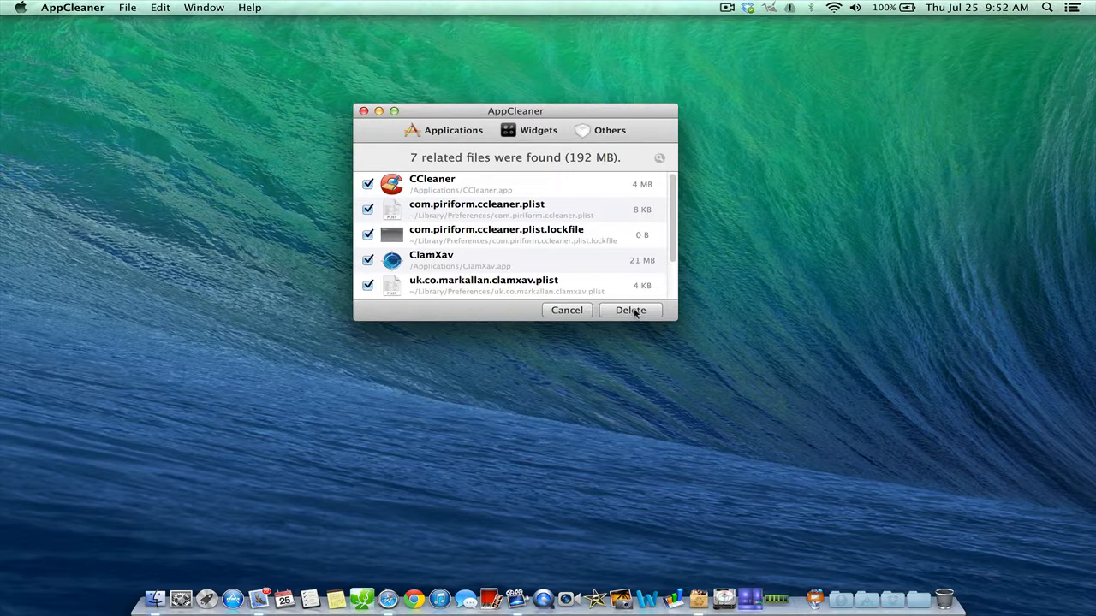
{"action": "mouse_move", "coordinate": [481, 190]}
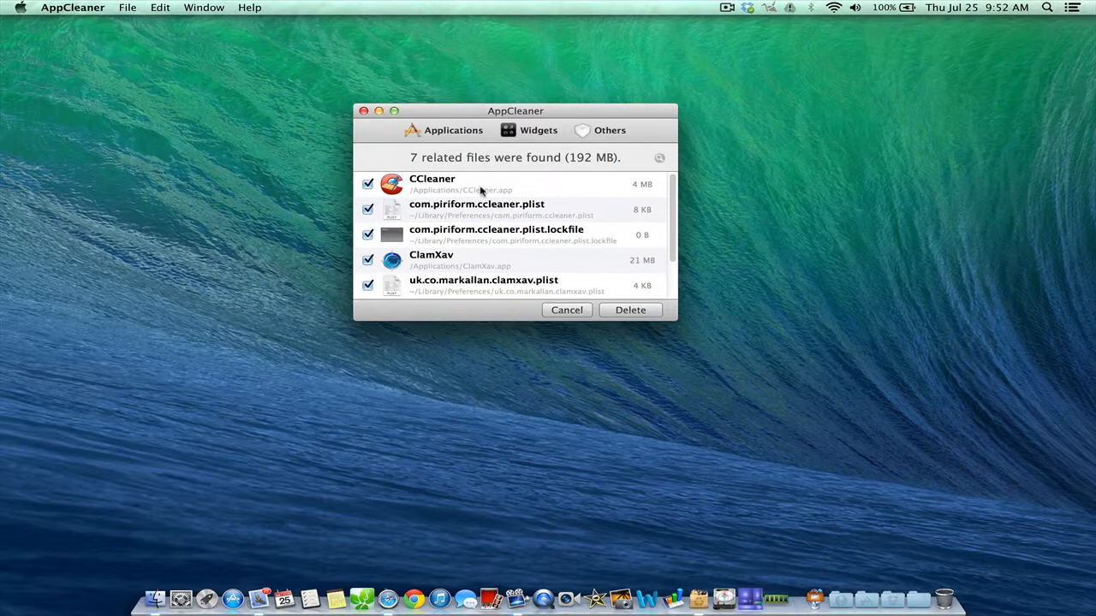
{"action": "mouse_move", "coordinate": [470, 120]}
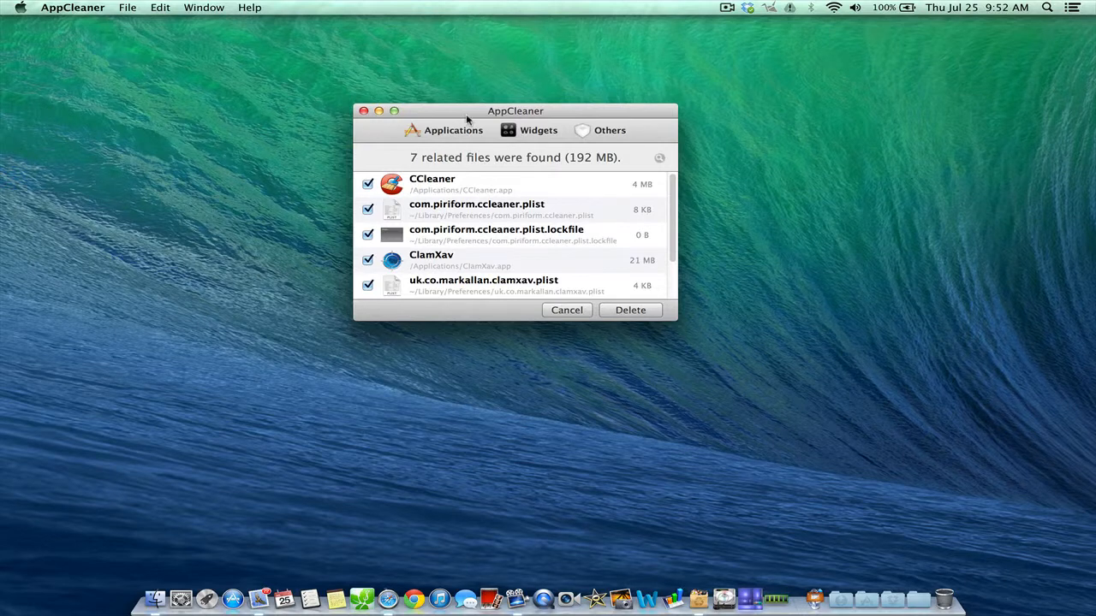
{"action": "left_click_drag", "start_coordinate": [515, 110], "coordinate": [541, 99]}
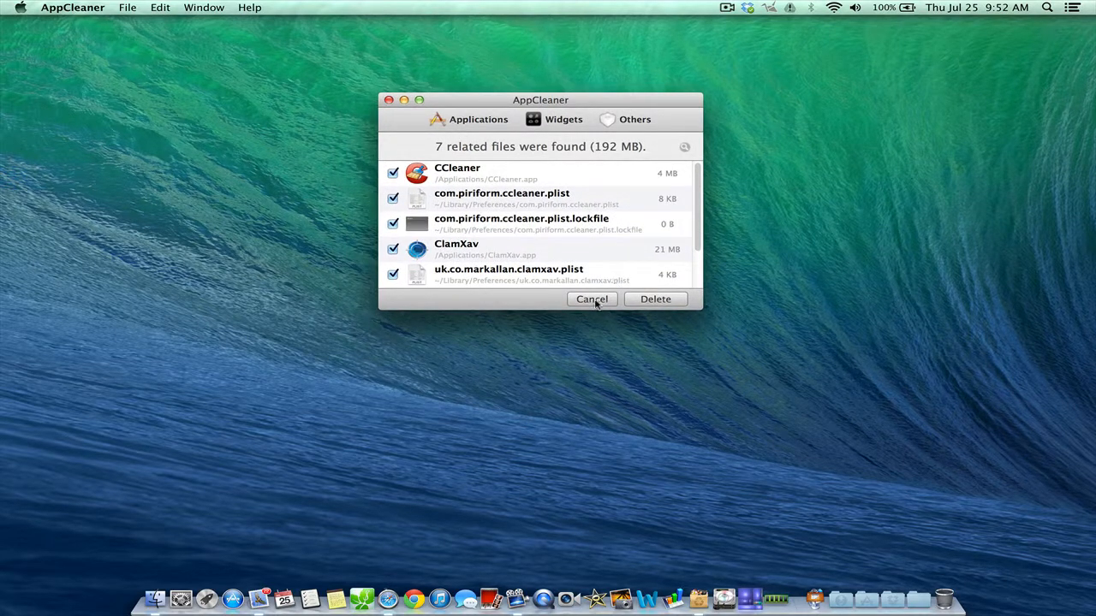
Cancel out of AppCleaner without deleting and launch Disk Doctor from the Dock.
{"action": "left_click", "coordinate": [592, 298]}
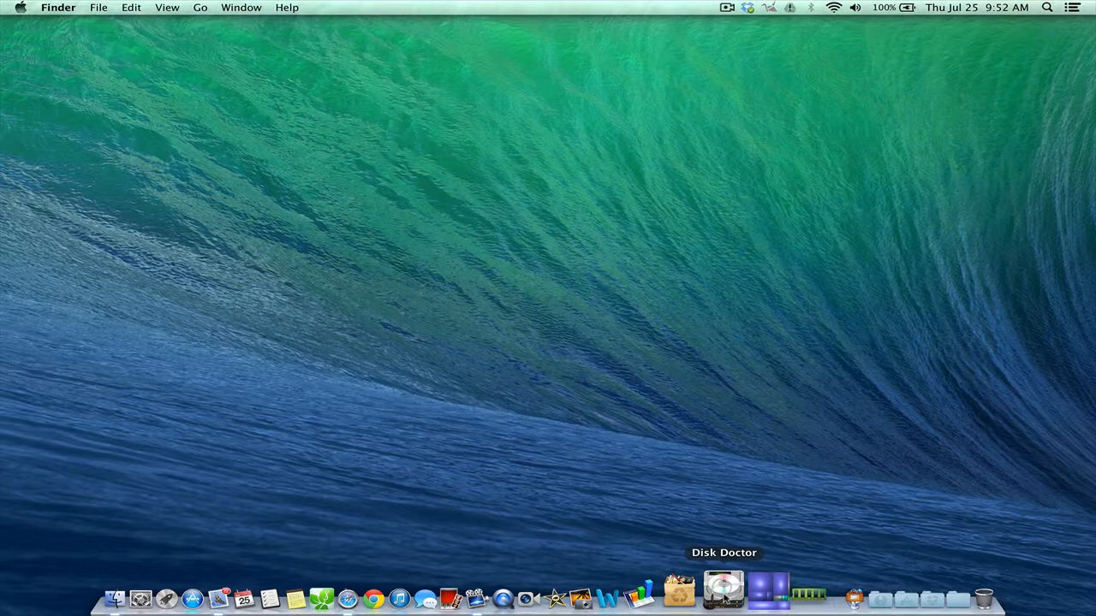
{"action": "left_click", "coordinate": [723, 594]}
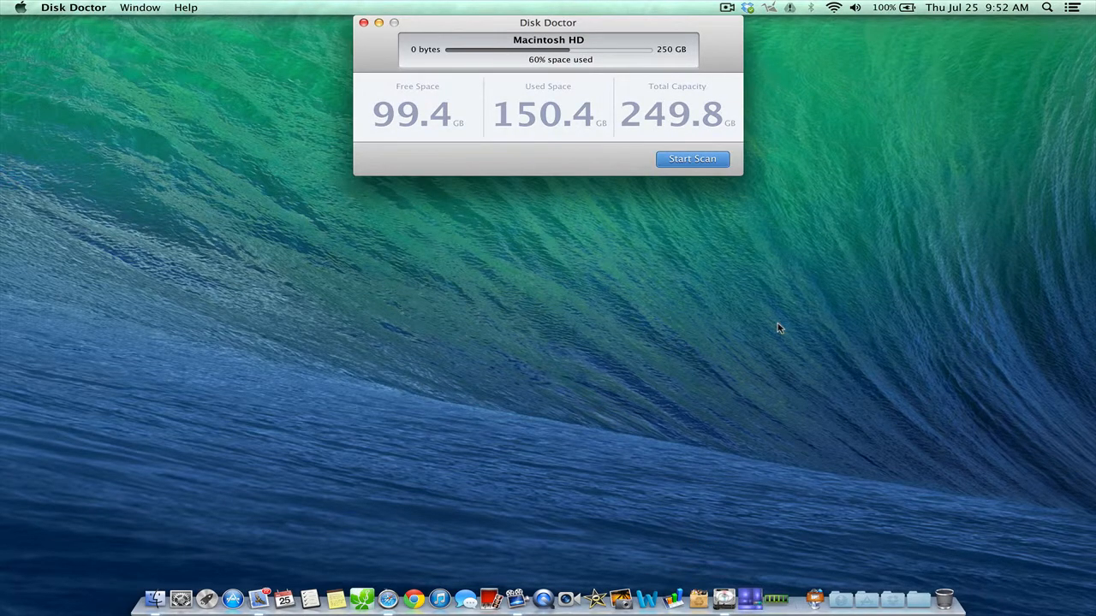
{"action": "mouse_move", "coordinate": [659, 133]}
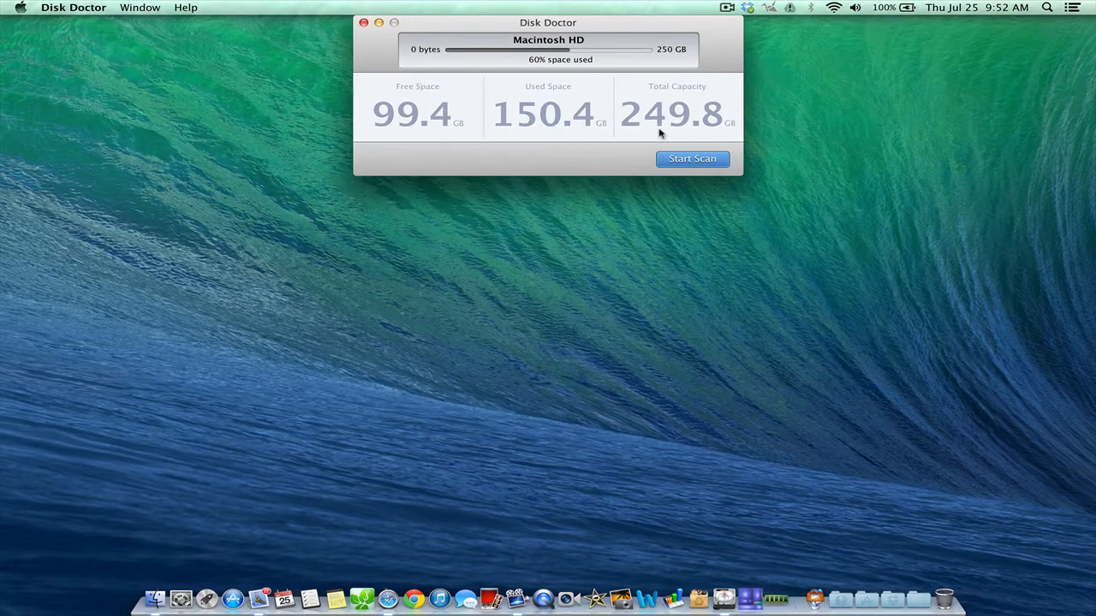
{"action": "left_click", "coordinate": [691, 158]}
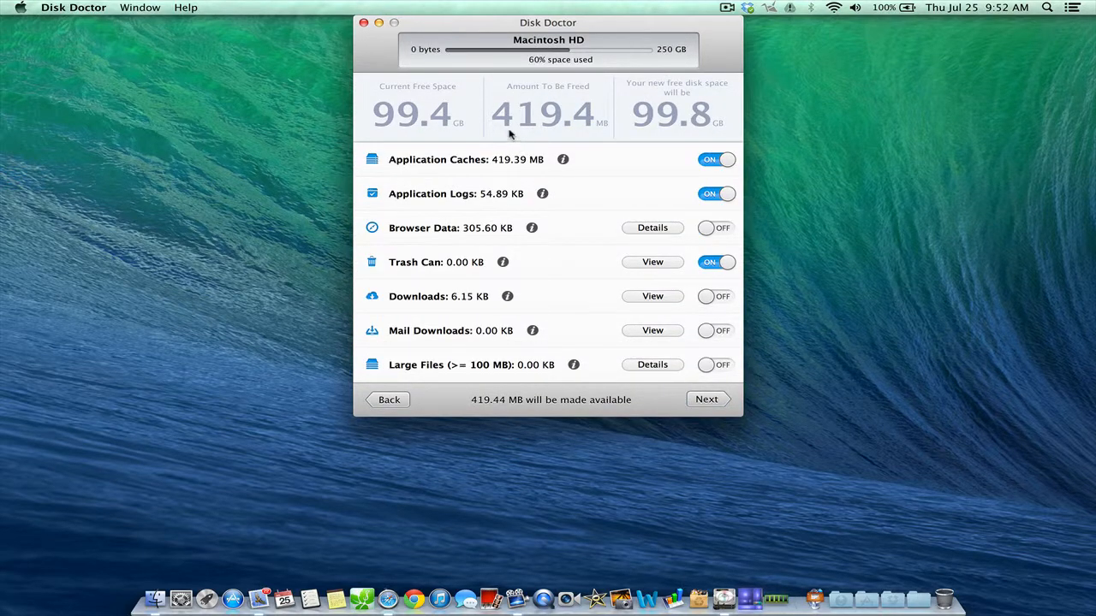
{"action": "mouse_move", "coordinate": [514, 175]}
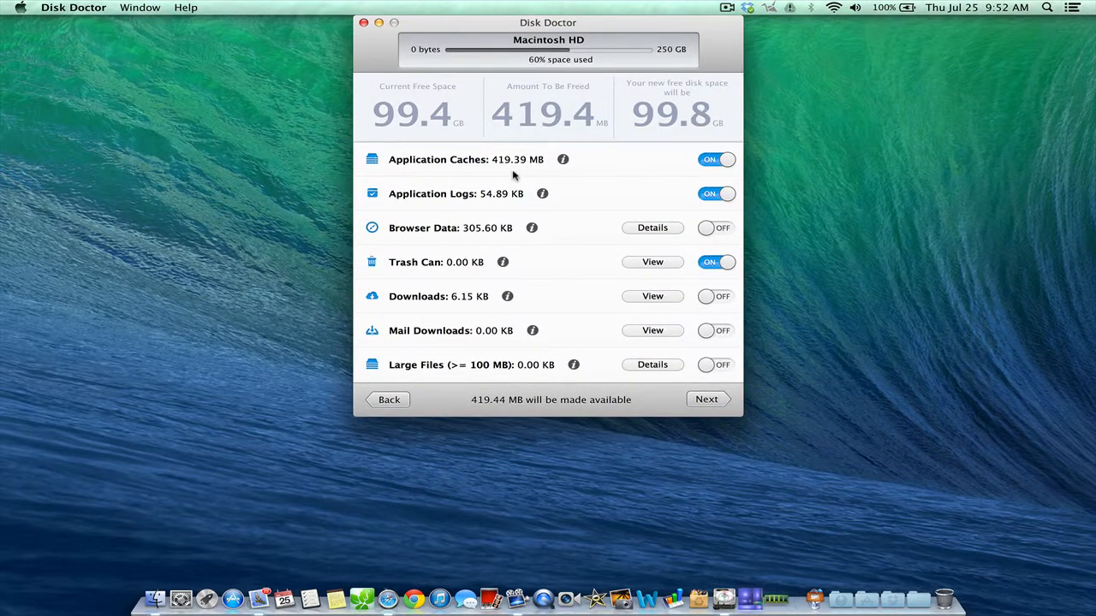
{"action": "mouse_move", "coordinate": [493, 206]}
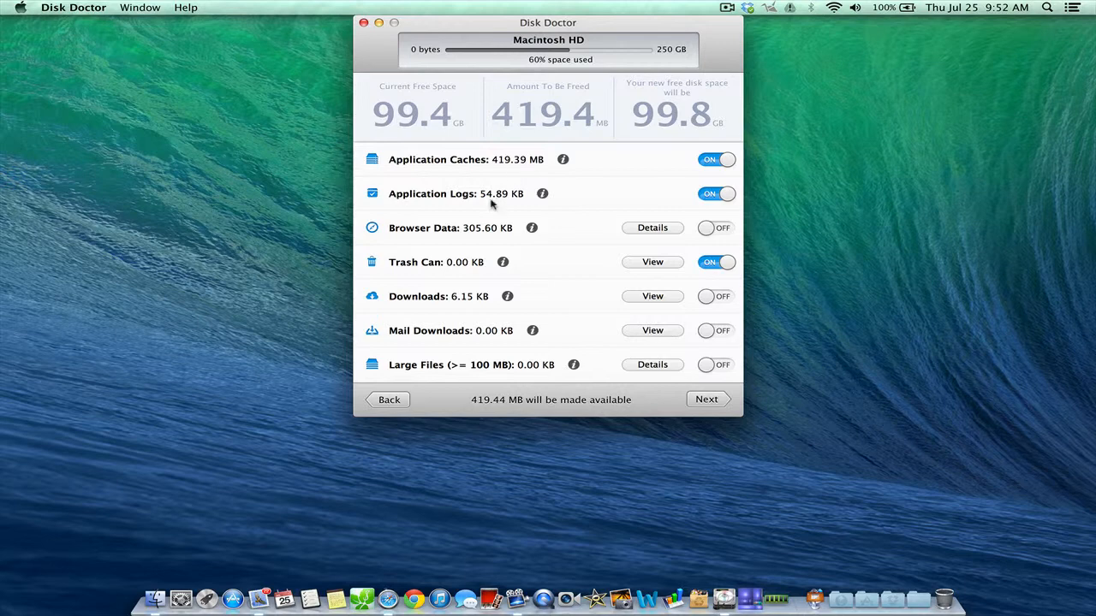
{"action": "mouse_move", "coordinate": [454, 276]}
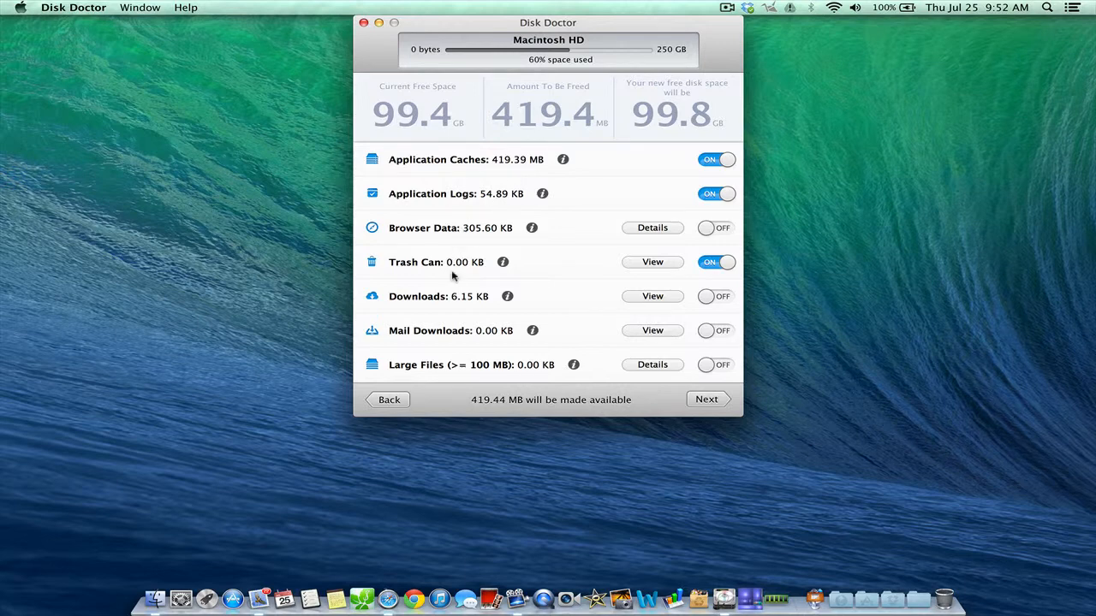
{"action": "mouse_move", "coordinate": [452, 297]}
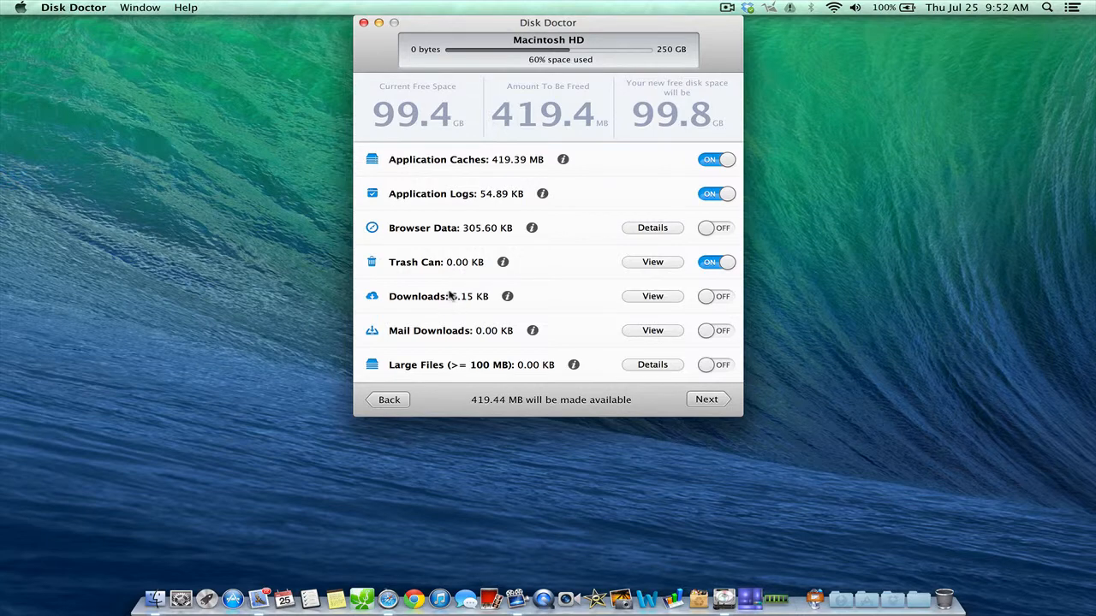
{"action": "mouse_move", "coordinate": [469, 132]}
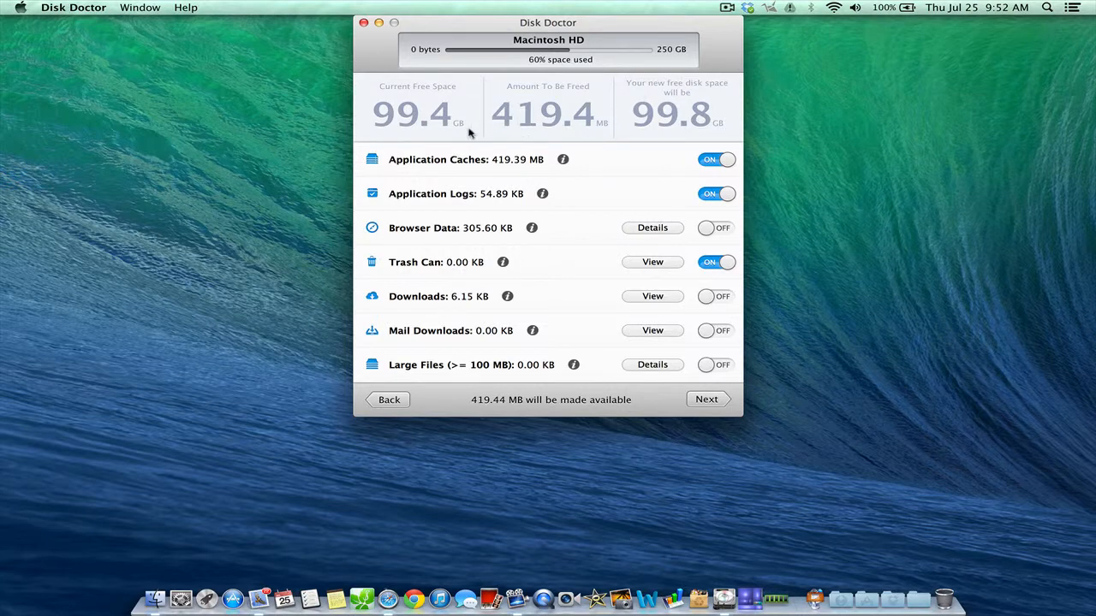
{"action": "mouse_move", "coordinate": [526, 126]}
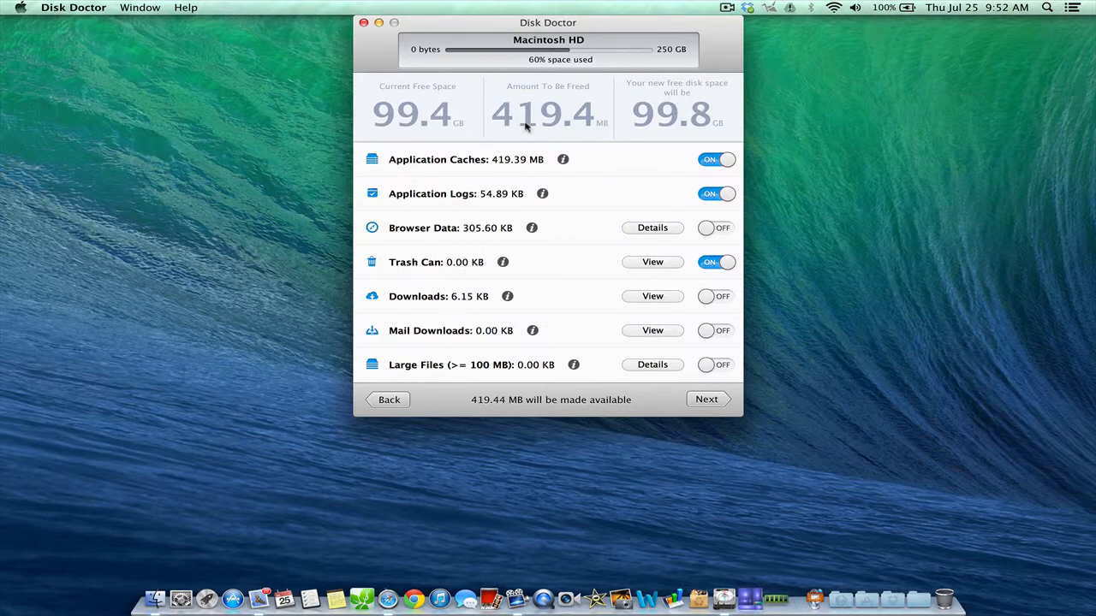
{"action": "mouse_move", "coordinate": [445, 133]}
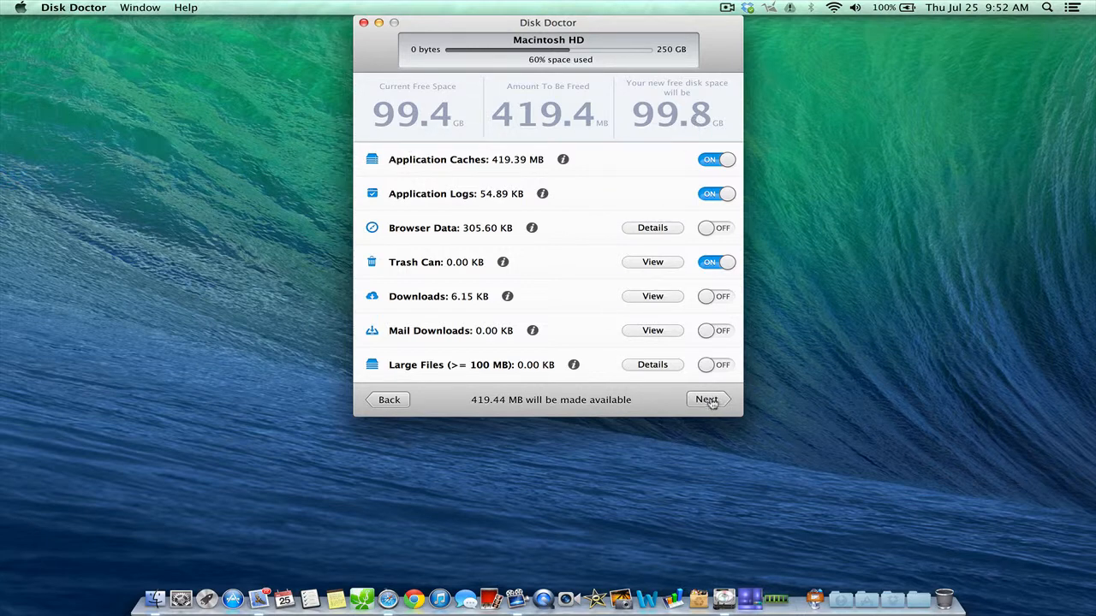
Run the cleanup without a Time Machine backup, freeing 419.4 MB of caches and logs.
{"action": "left_click", "coordinate": [705, 399]}
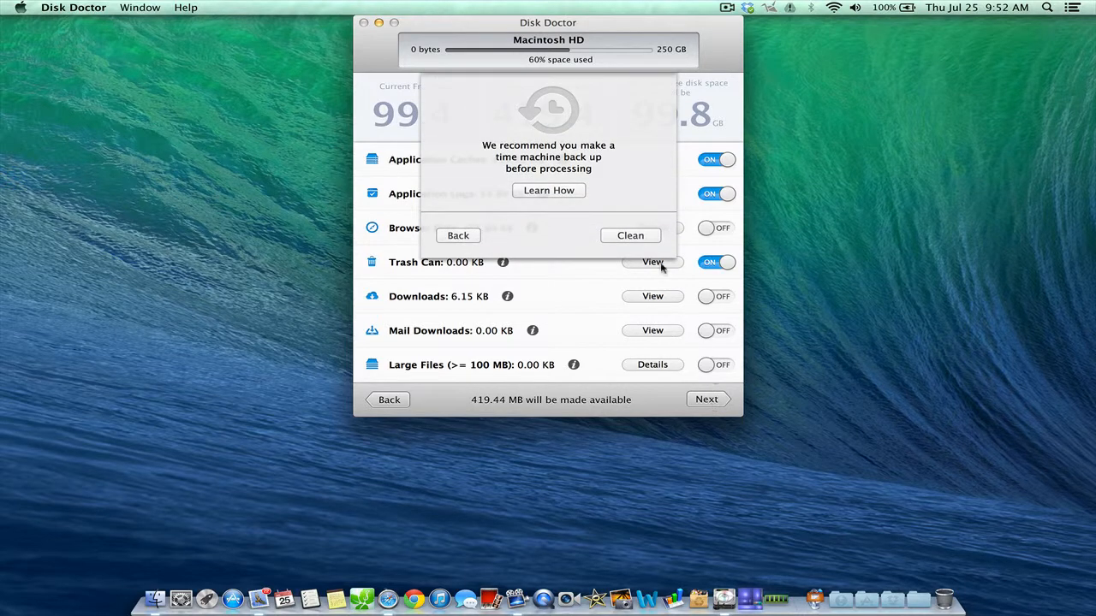
{"action": "left_click", "coordinate": [630, 236]}
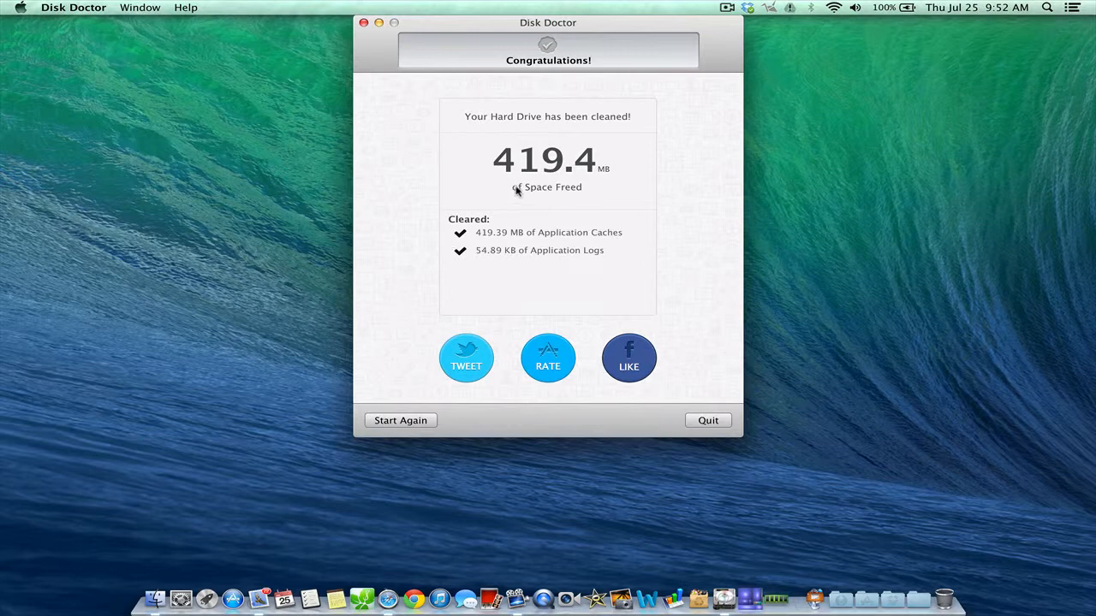
{"action": "mouse_move", "coordinate": [456, 424]}
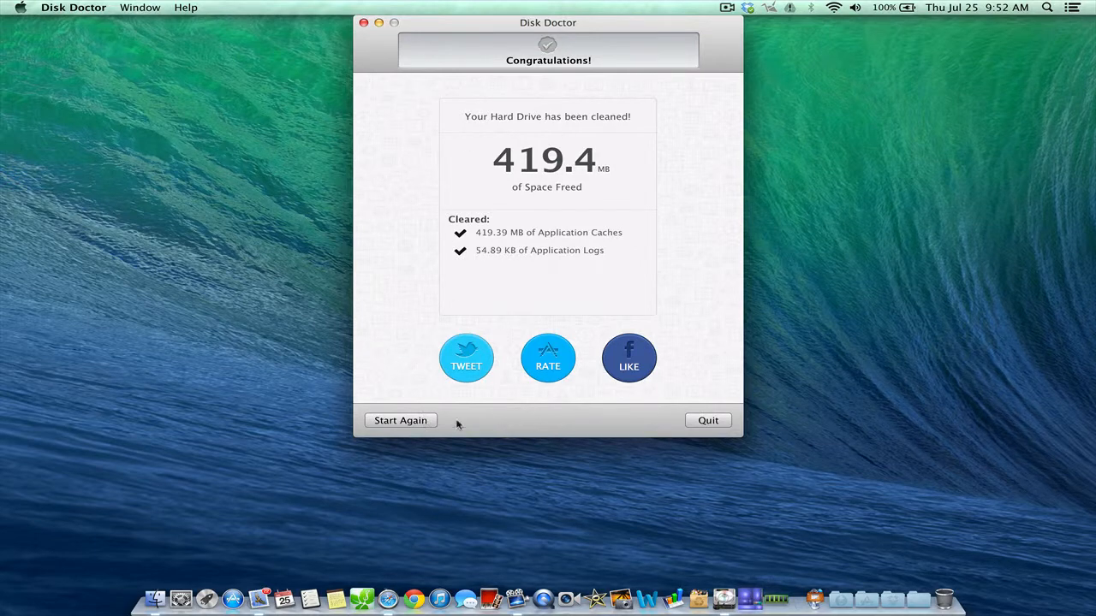
Start a fresh scan showing 86.19 KB to free, review the Large Files list and cancel it.
{"action": "left_click", "coordinate": [401, 422]}
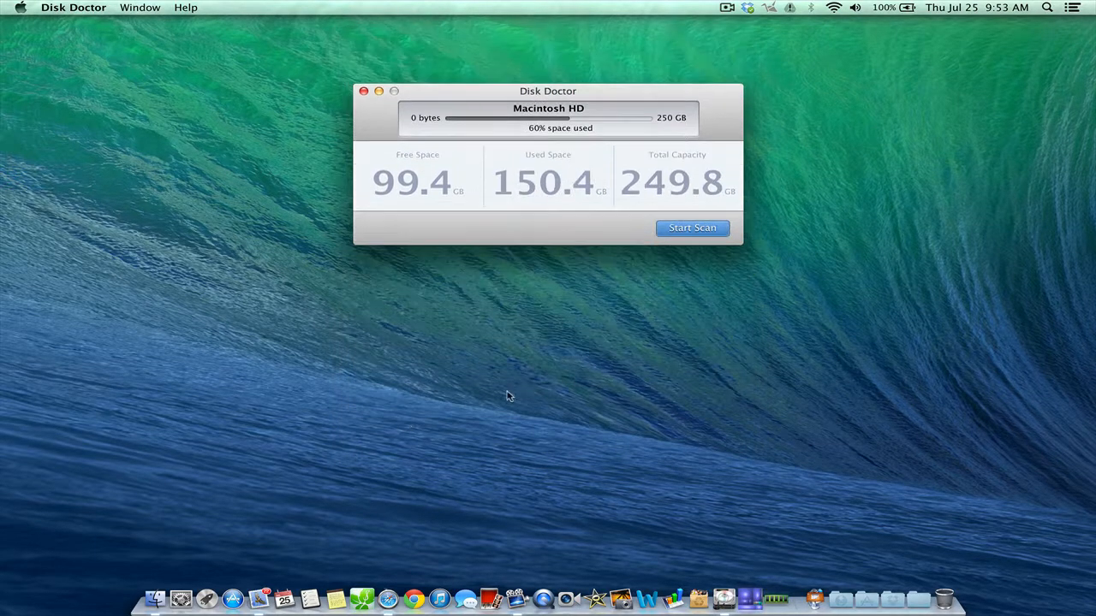
{"action": "left_click", "coordinate": [692, 228]}
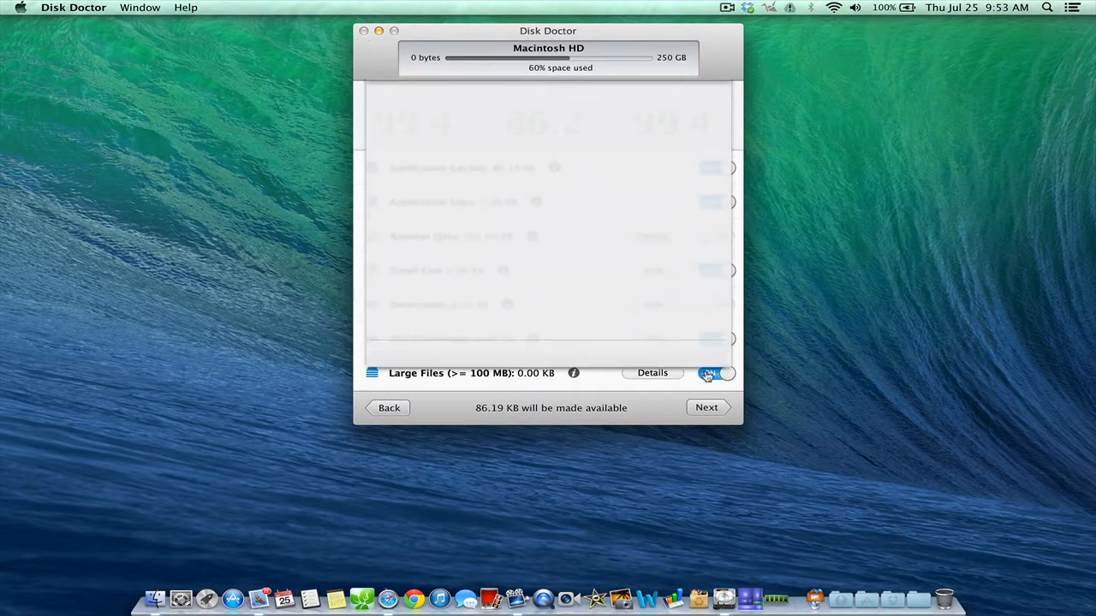
{"action": "left_click", "coordinate": [650, 373]}
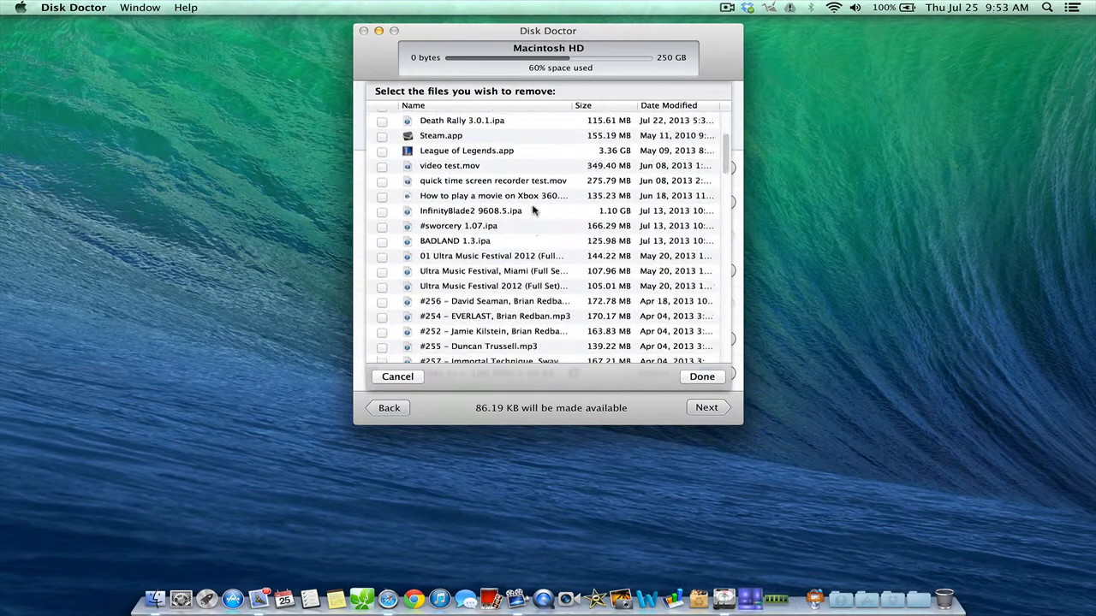
{"action": "scroll", "scroll_direction": "up", "scroll_amount": 3}
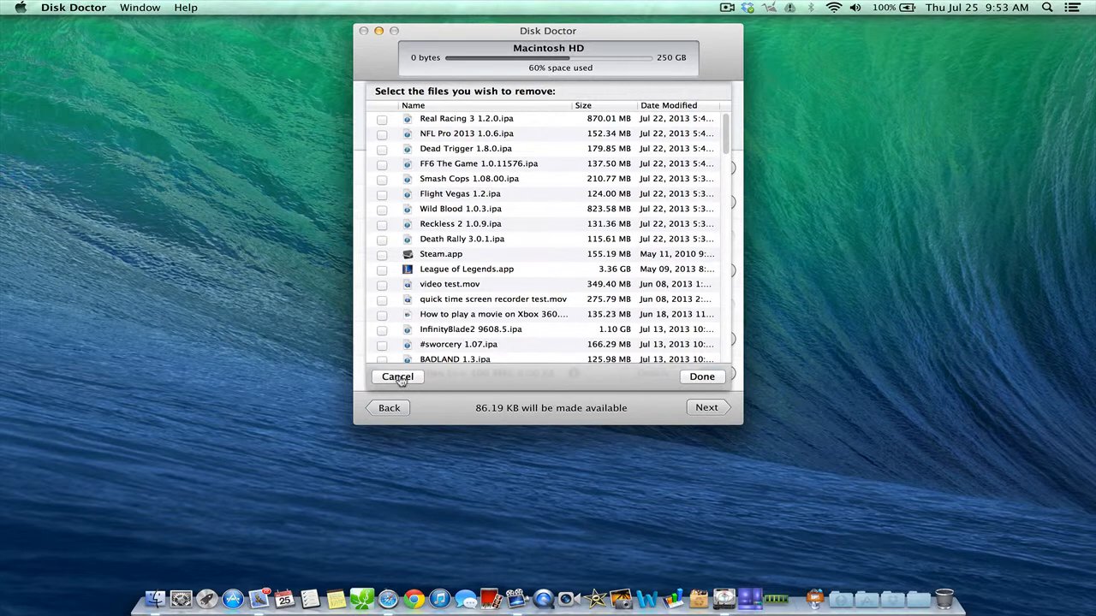
{"action": "left_click", "coordinate": [397, 377]}
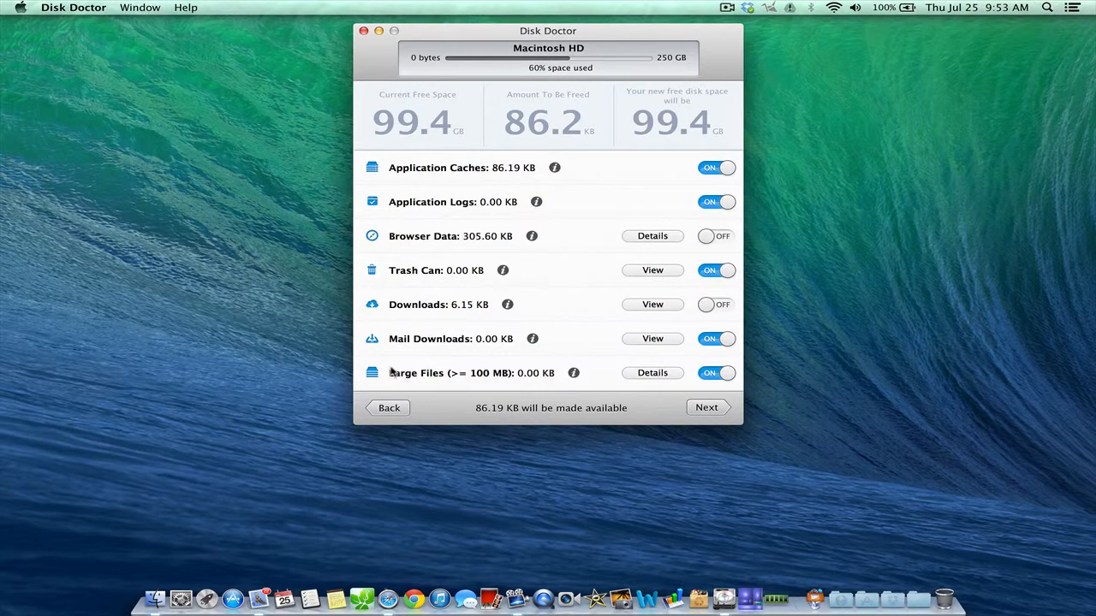
{"action": "mouse_move", "coordinate": [586, 236]}
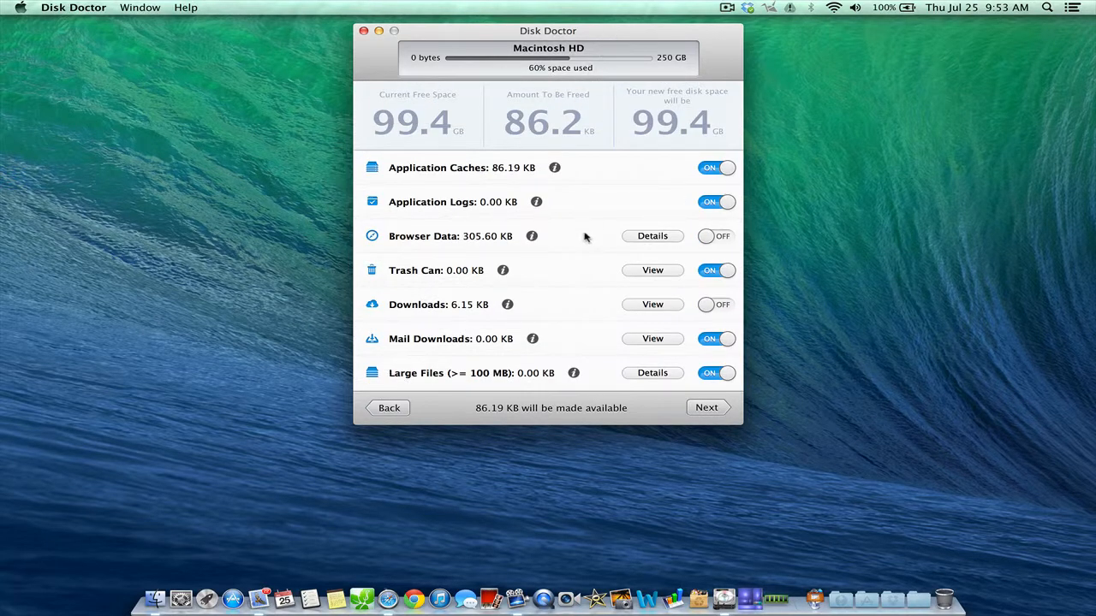
{"action": "mouse_move", "coordinate": [598, 291]}
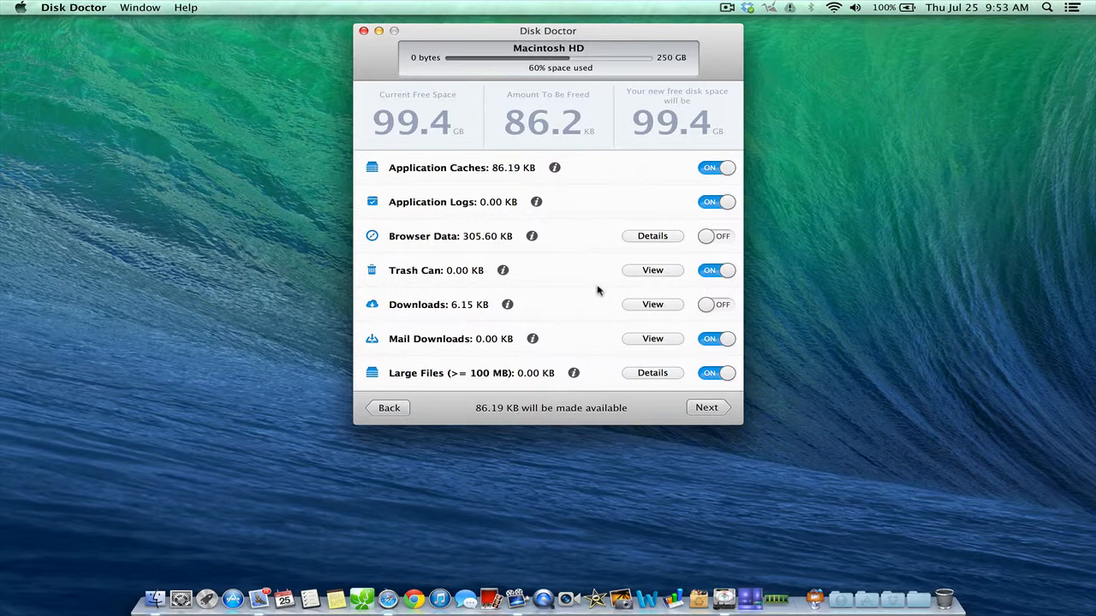
{"action": "mouse_move", "coordinate": [394, 34]}
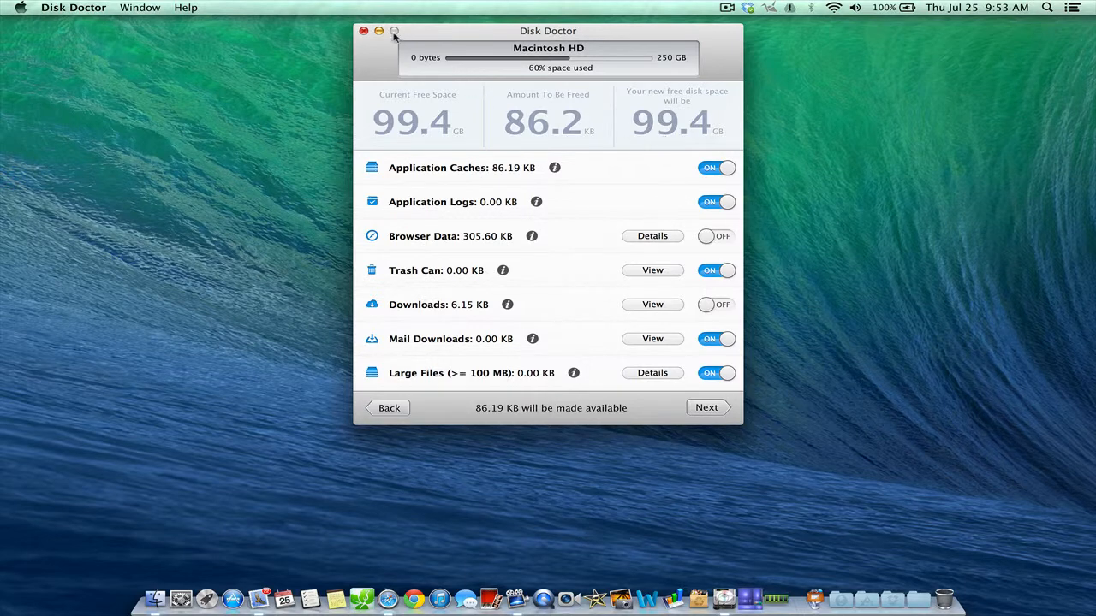
Close Disk Doctor, launch Disk Inventory X and scan the Macintosh HD volume.
{"action": "left_click", "coordinate": [363, 31]}
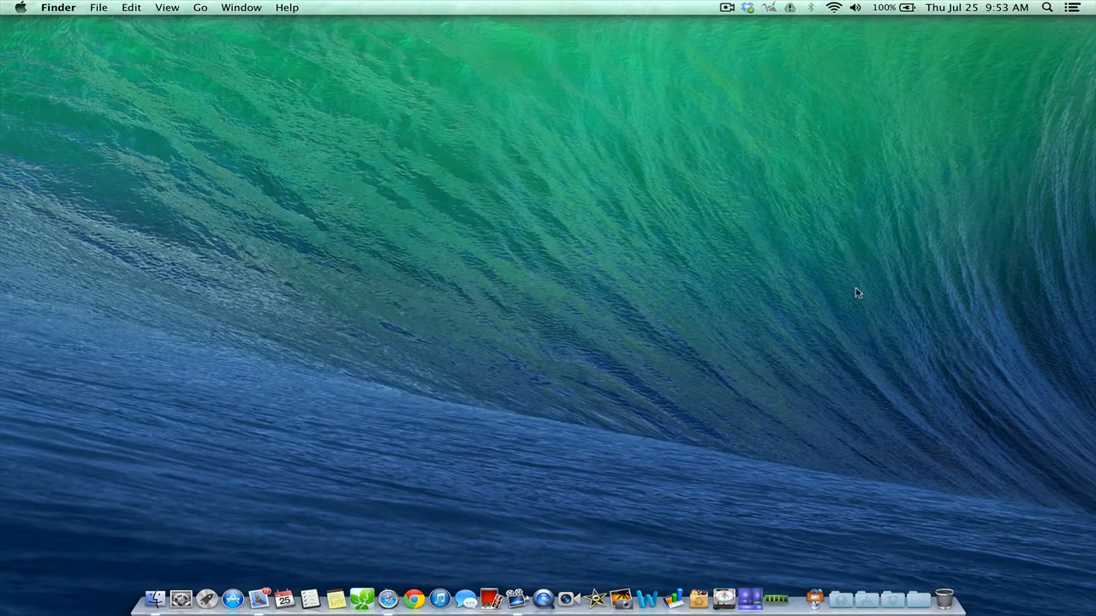
{"action": "mouse_move", "coordinate": [750, 596]}
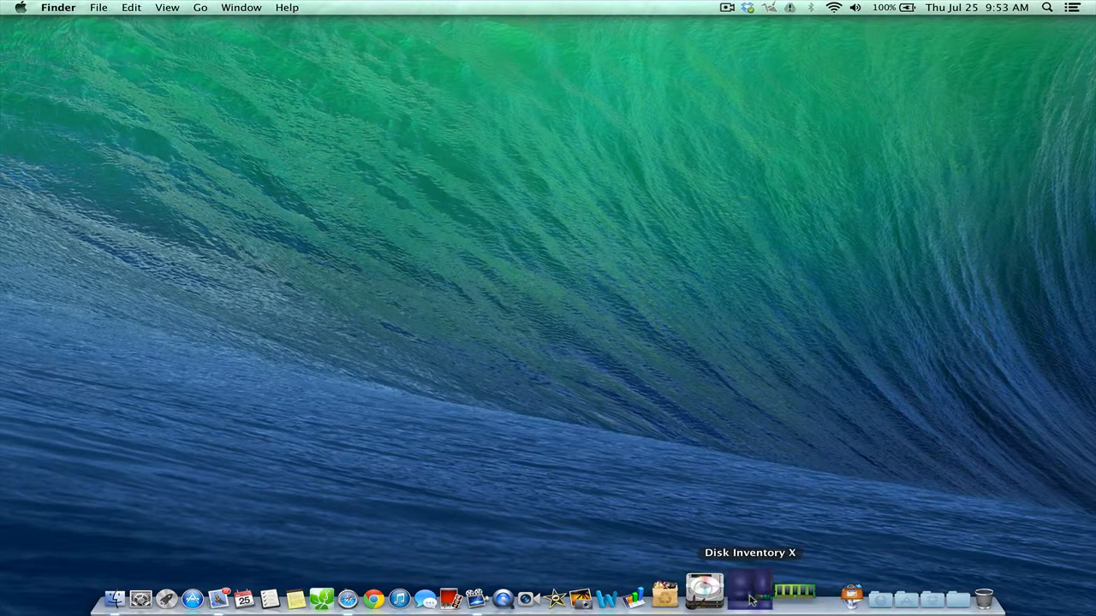
{"action": "left_click", "coordinate": [704, 595]}
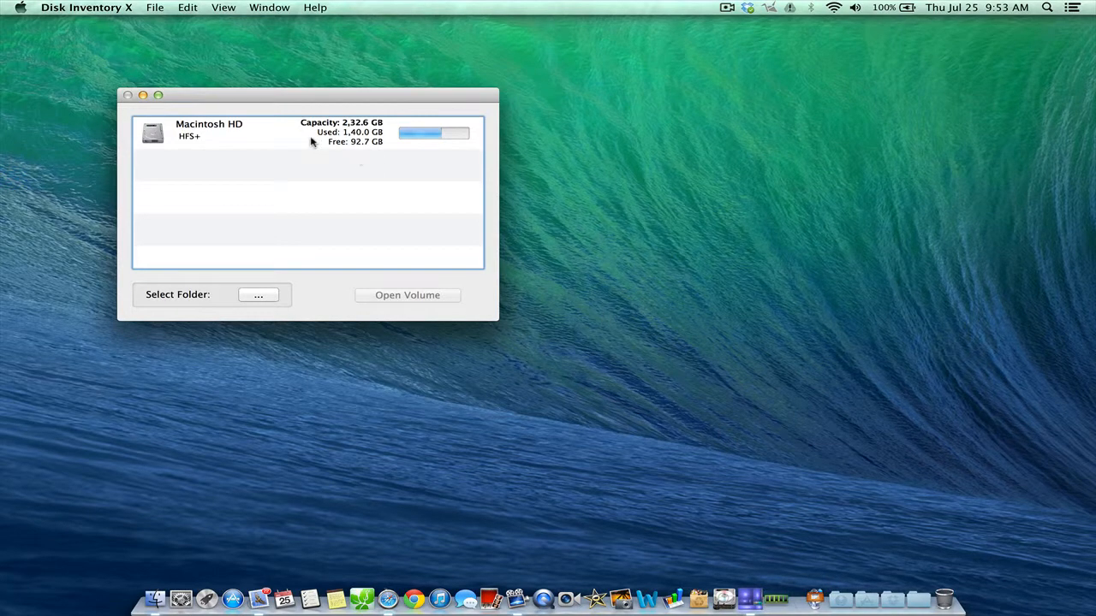
{"action": "mouse_move", "coordinate": [312, 147]}
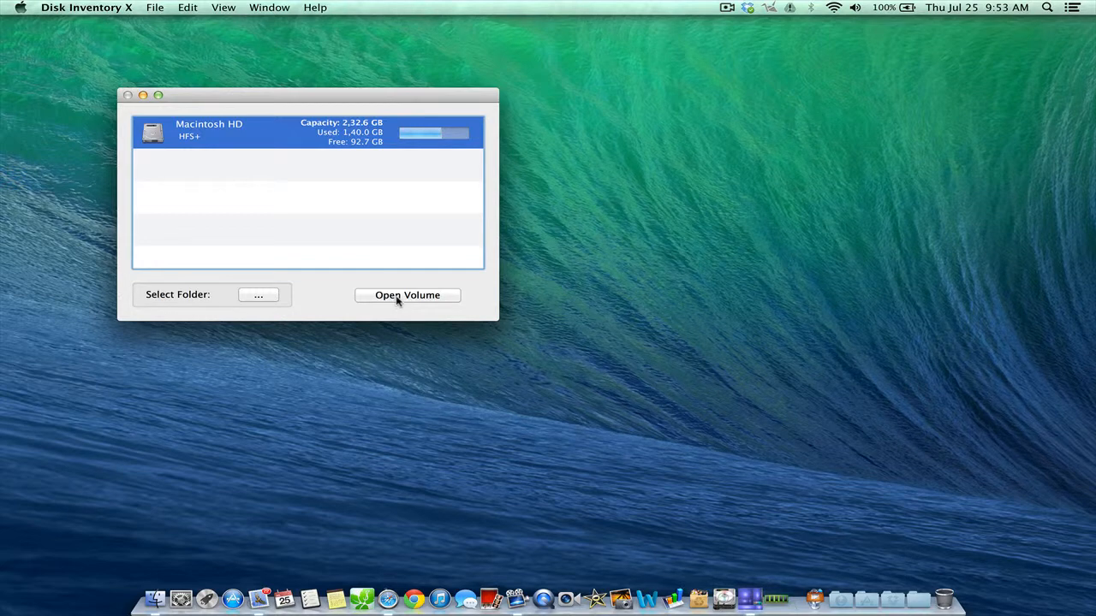
{"action": "left_click", "coordinate": [407, 294]}
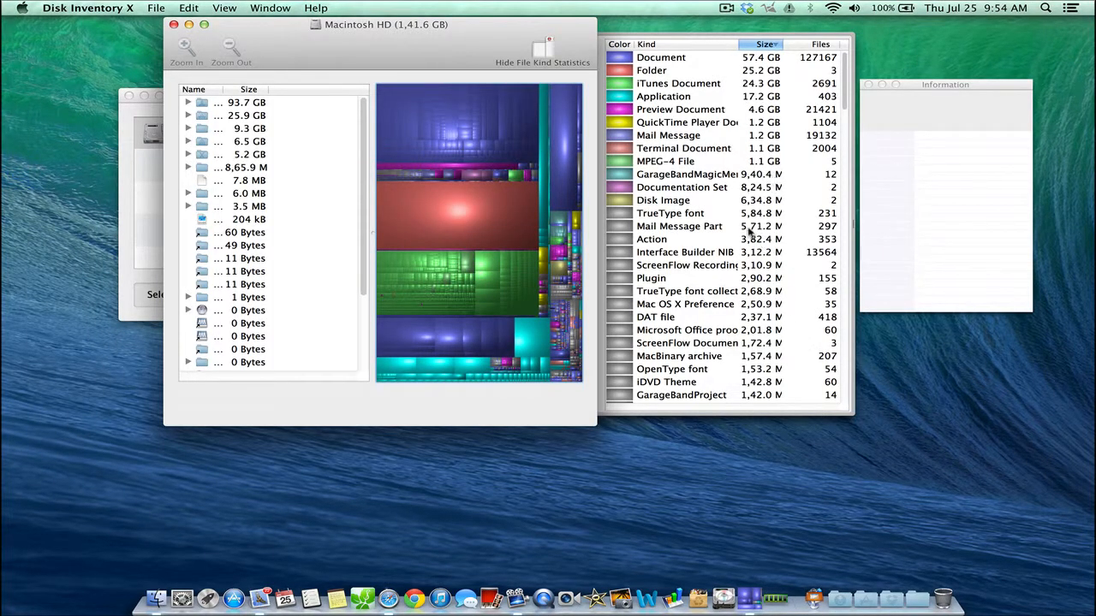
{"action": "mouse_move", "coordinate": [505, 129]}
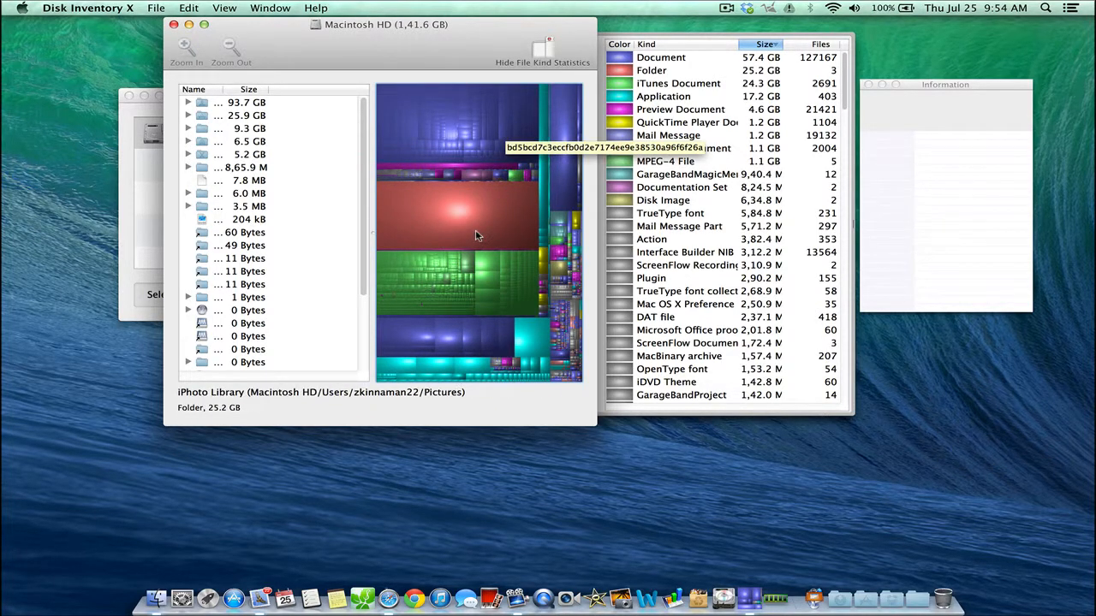
Inspect treemap items including the 25.2 GB iPhoto Library, Diablo III patch and 341.8 MB backup file.
{"action": "left_click", "coordinate": [459, 214]}
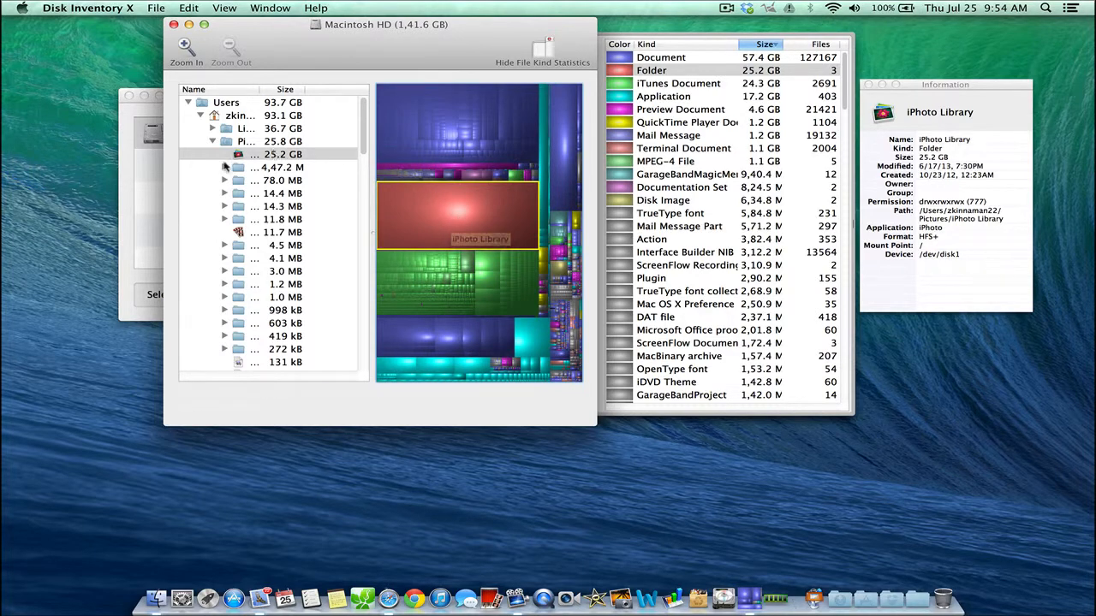
{"action": "mouse_move", "coordinate": [466, 212]}
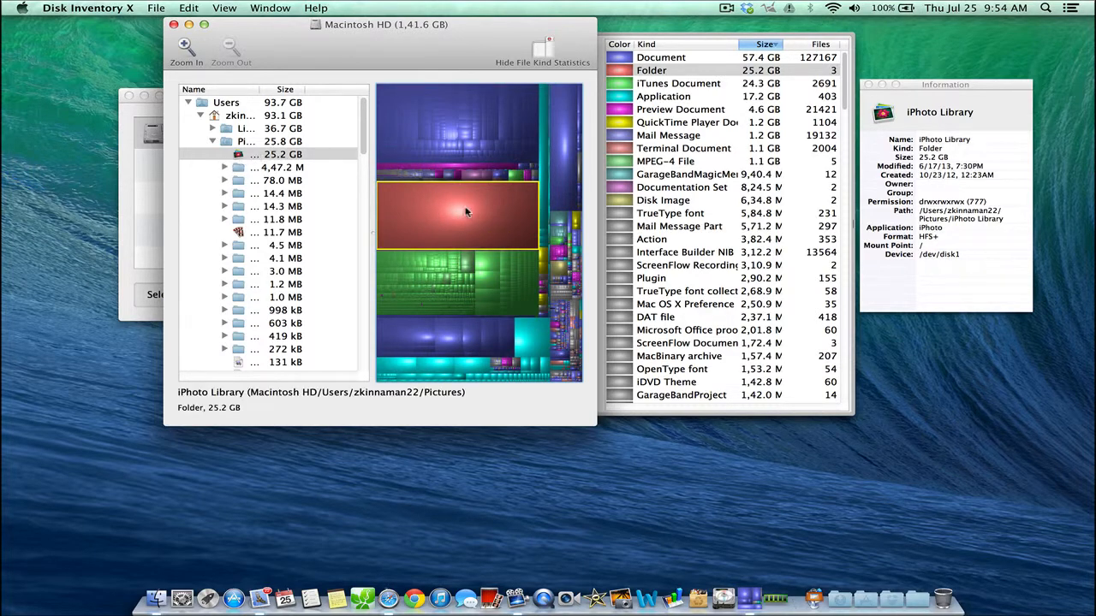
{"action": "mouse_move", "coordinate": [466, 213]}
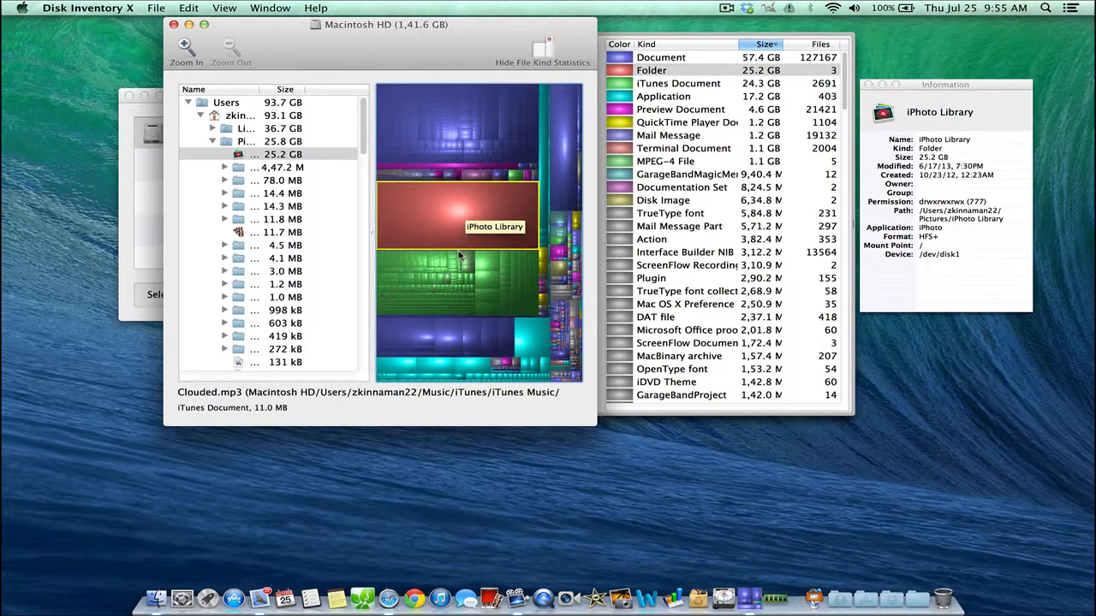
{"action": "mouse_move", "coordinate": [510, 322]}
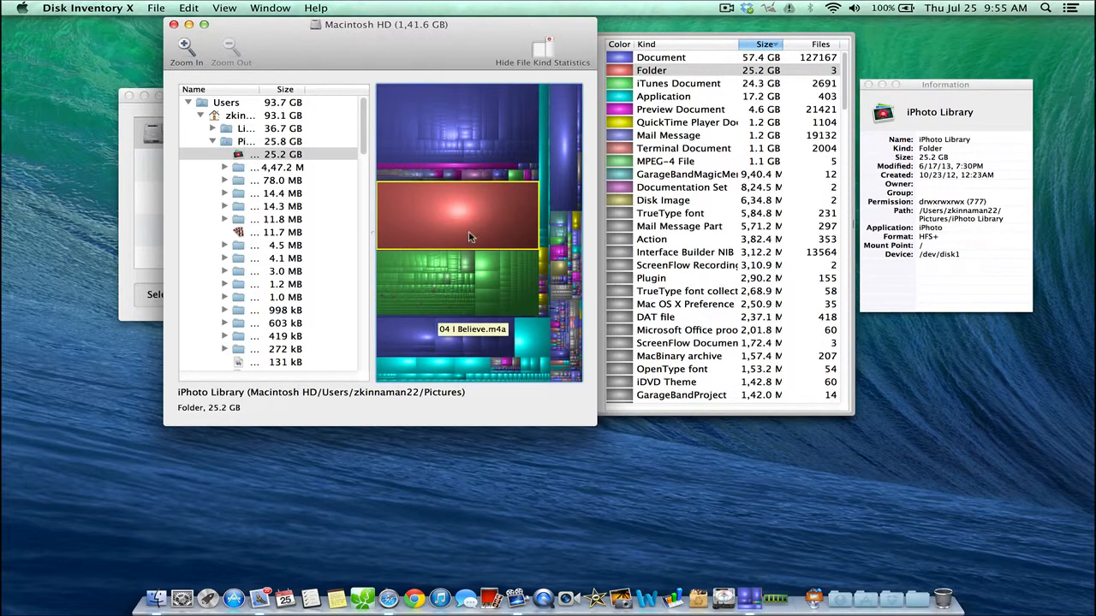
{"action": "mouse_move", "coordinate": [546, 346]}
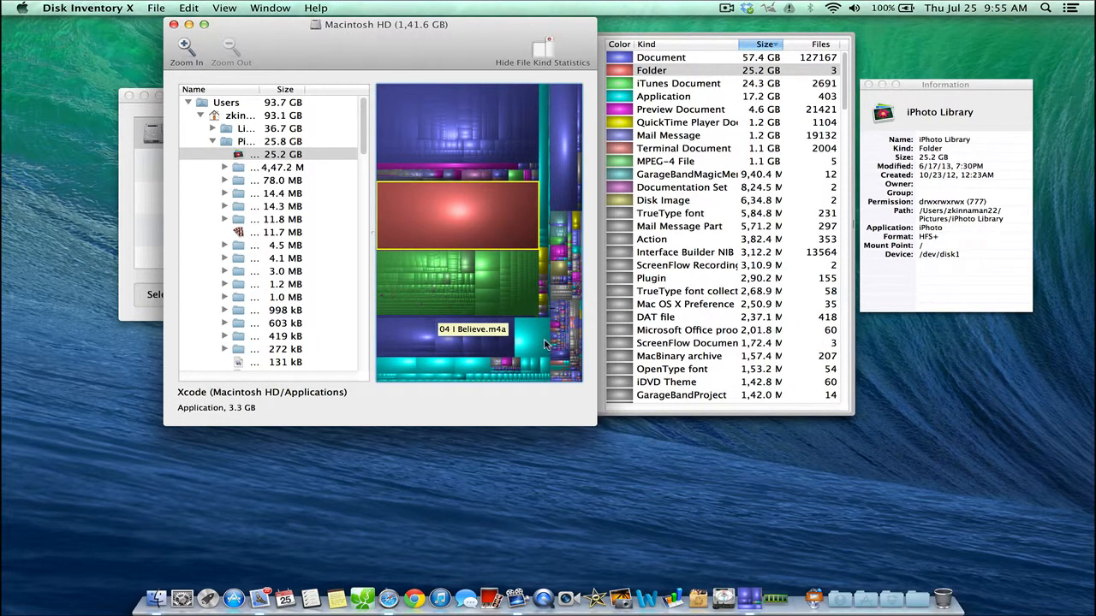
{"action": "left_click", "coordinate": [531, 339]}
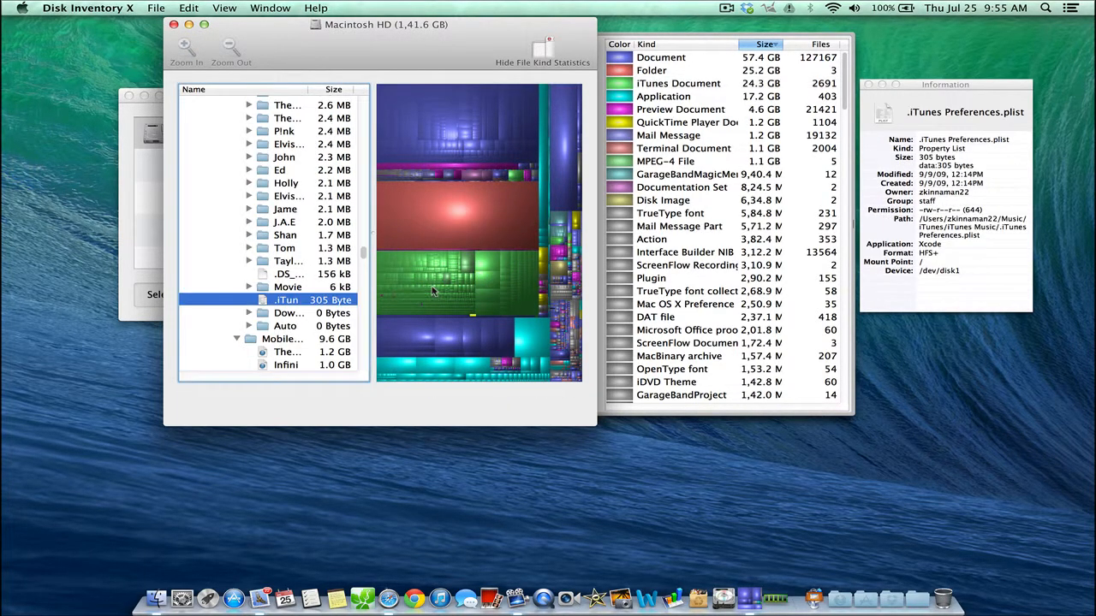
{"action": "left_click", "coordinate": [404, 332]}
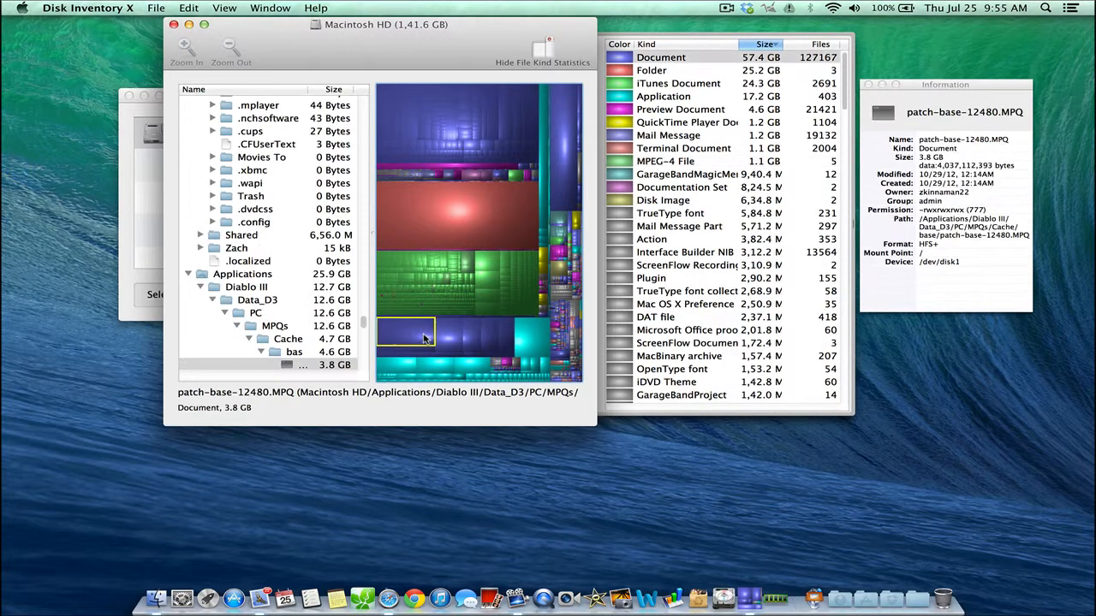
{"action": "mouse_move", "coordinate": [517, 328]}
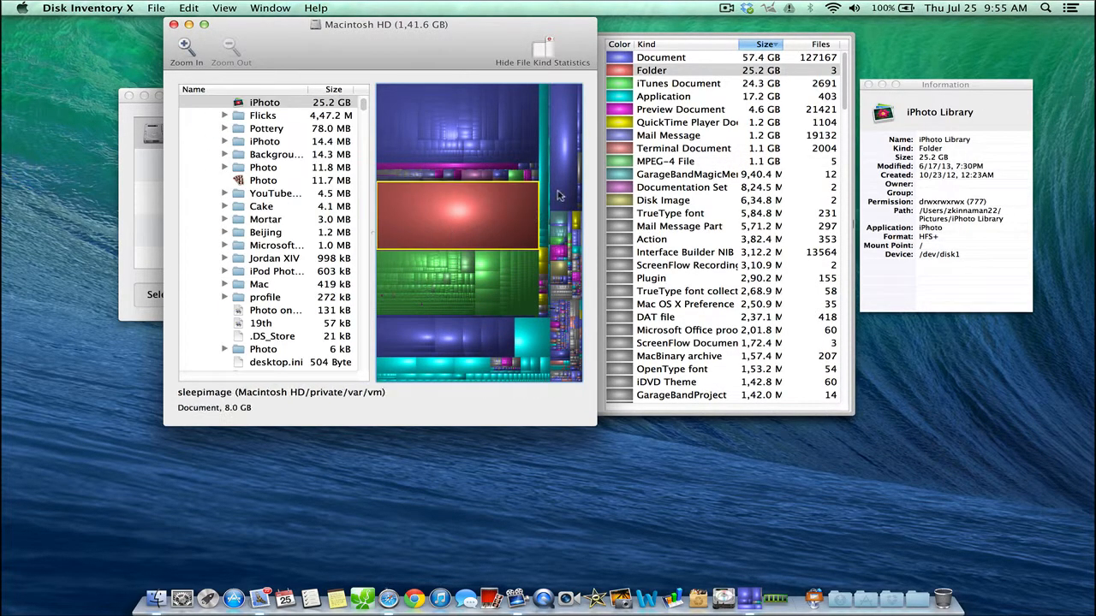
{"action": "left_click", "coordinate": [466, 116]}
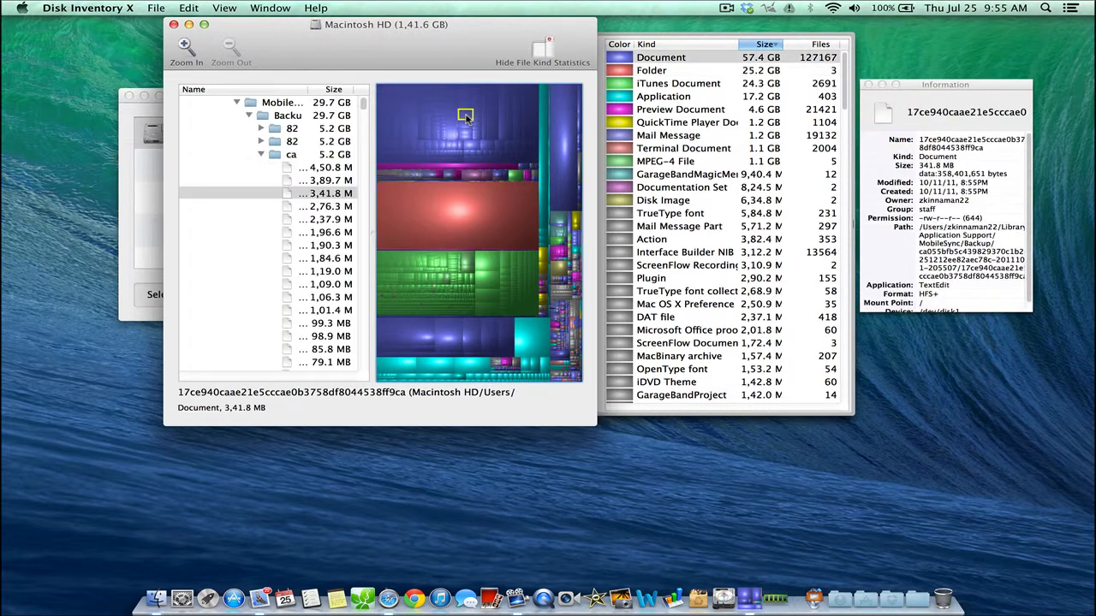
{"action": "mouse_move", "coordinate": [487, 231]}
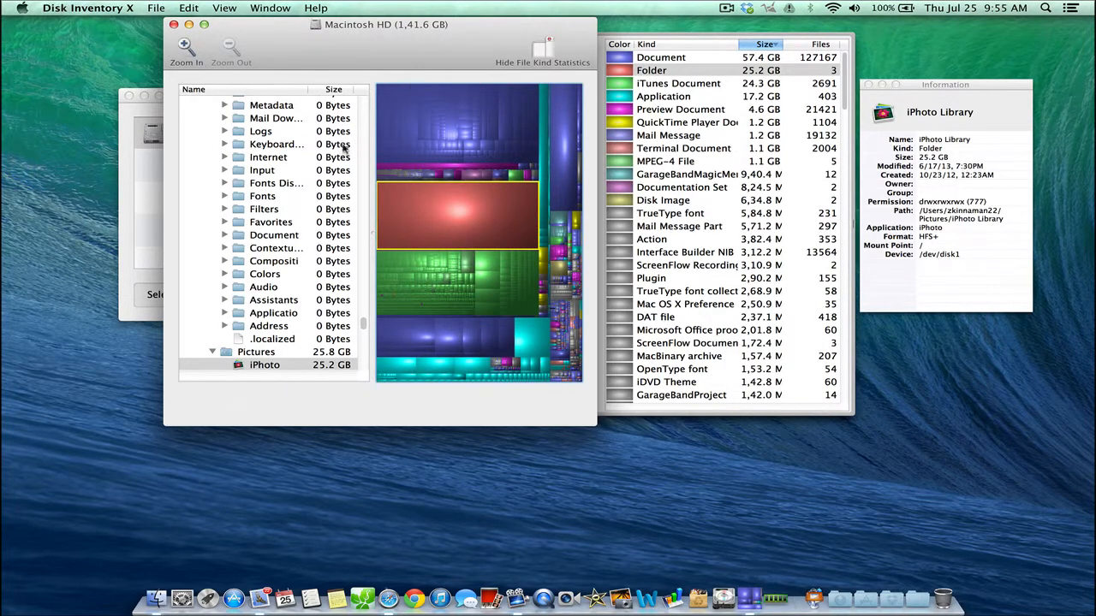
{"action": "mouse_move", "coordinate": [363, 53]}
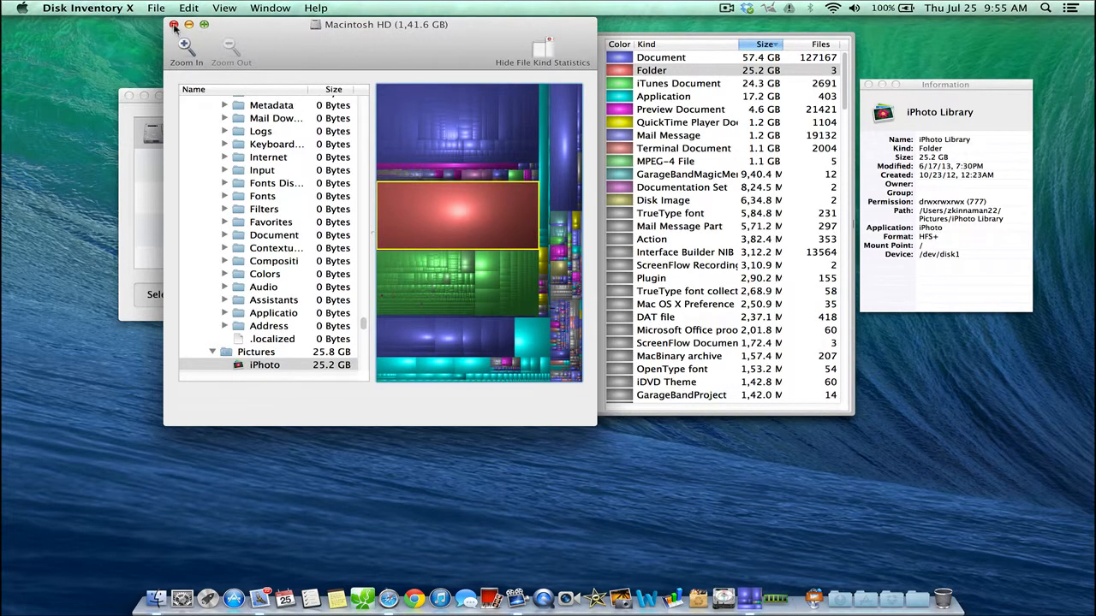
Close the scan window and Information panel, then launch Memory Clean showing 3.77 GB free.
{"action": "left_click", "coordinate": [174, 24]}
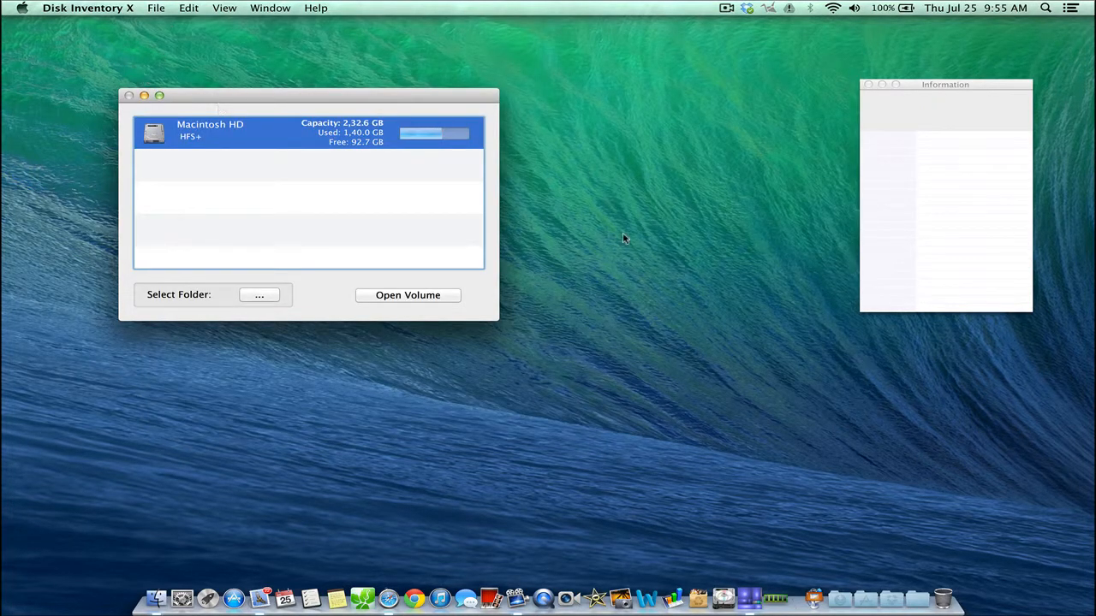
{"action": "left_click", "coordinate": [867, 84]}
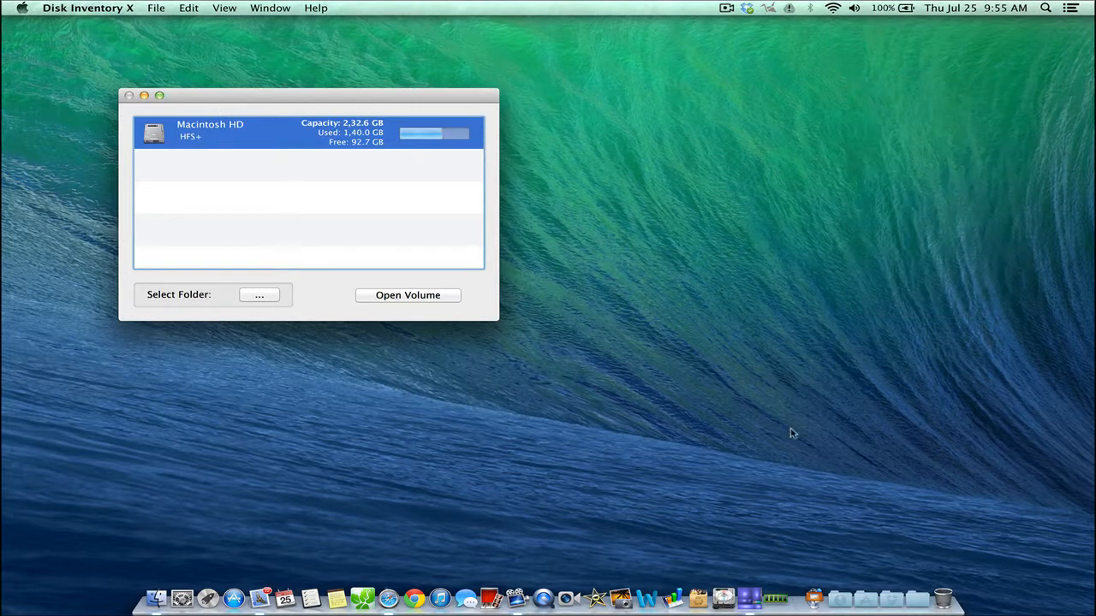
{"action": "mouse_move", "coordinate": [771, 589]}
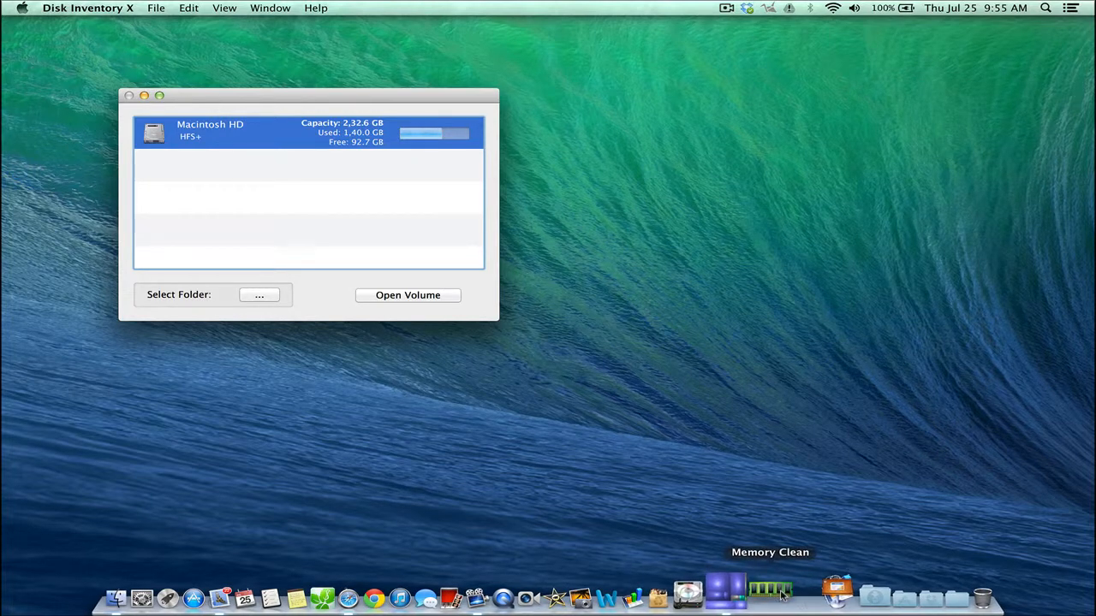
{"action": "left_click", "coordinate": [771, 589]}
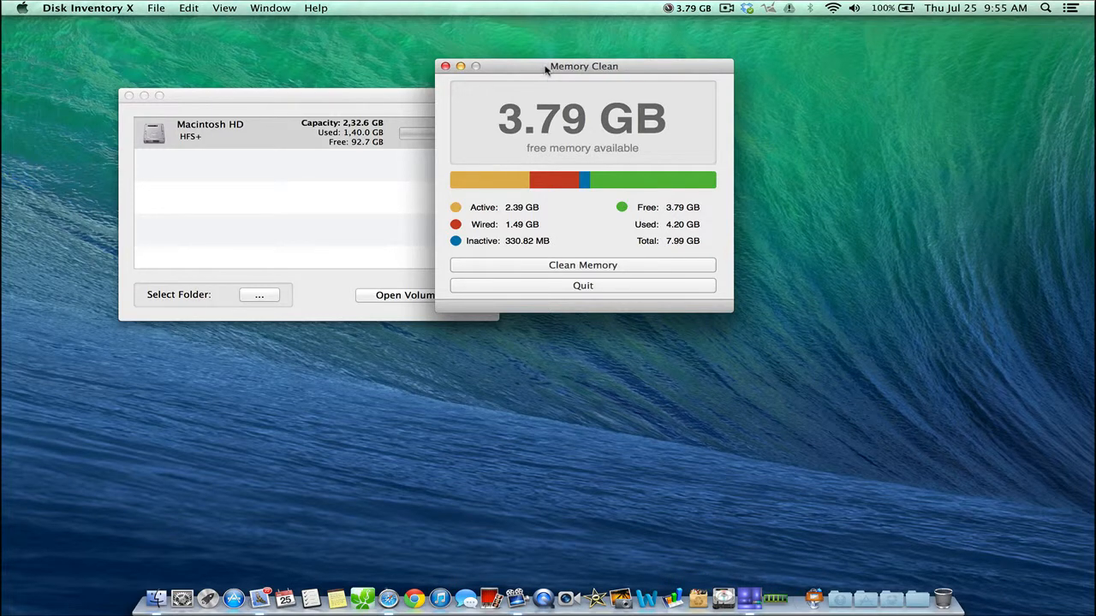
{"action": "left_click_drag", "start_coordinate": [584, 65], "coordinate": [524, 59]}
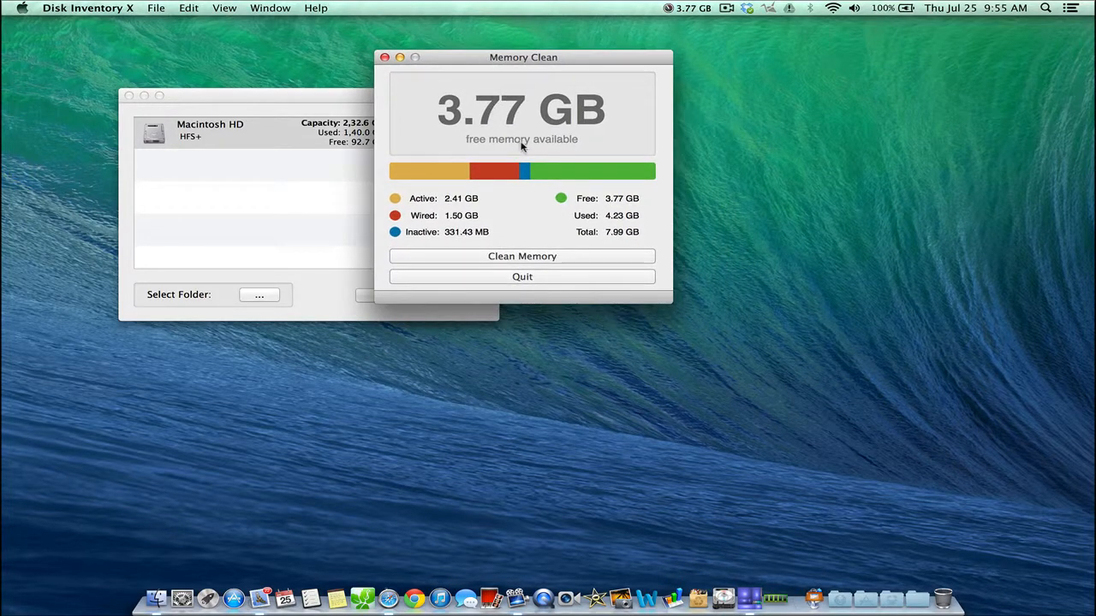
{"action": "mouse_move", "coordinate": [459, 203]}
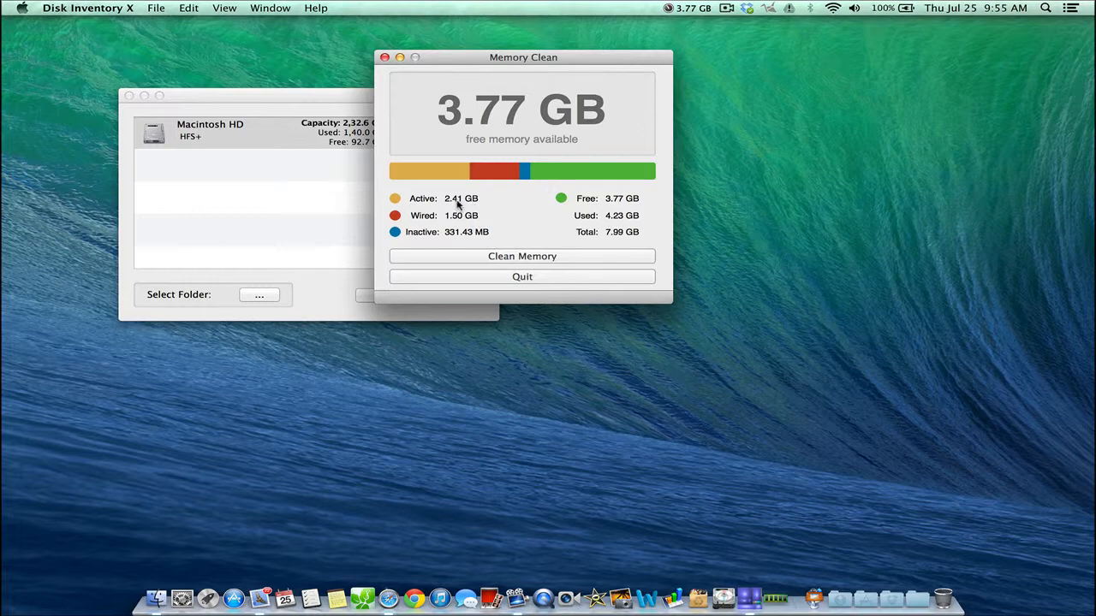
{"action": "mouse_move", "coordinate": [442, 236]}
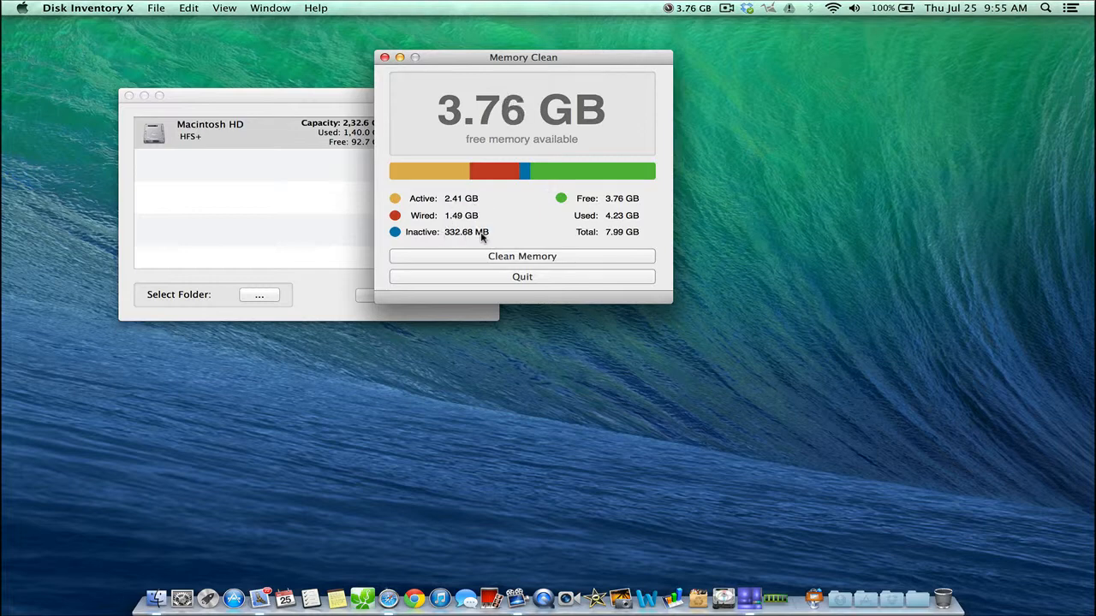
{"action": "mouse_move", "coordinate": [634, 116]}
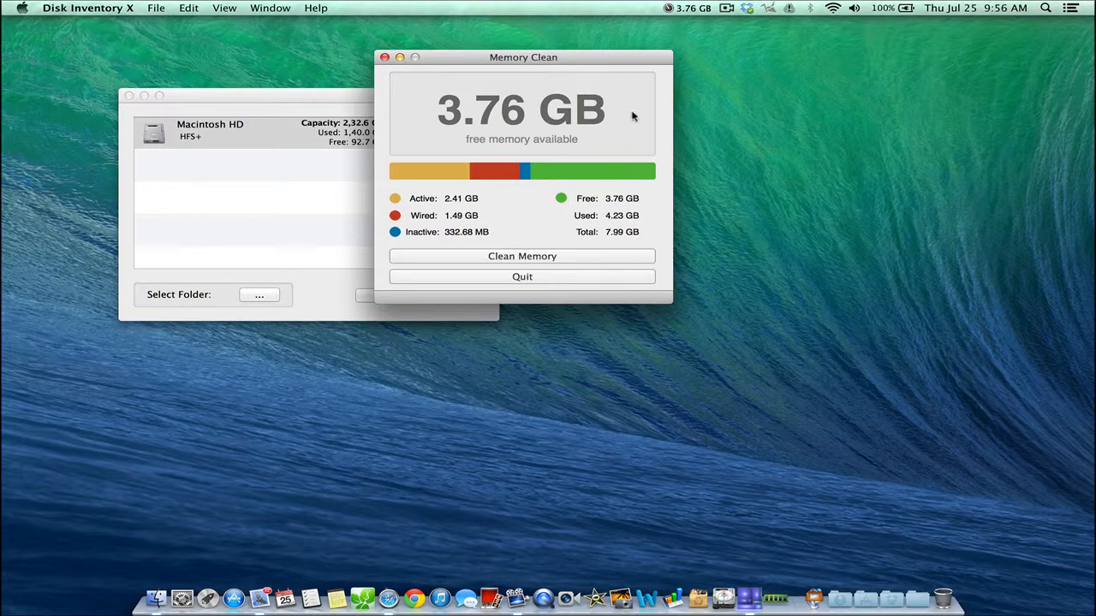
{"action": "mouse_move", "coordinate": [572, 209]}
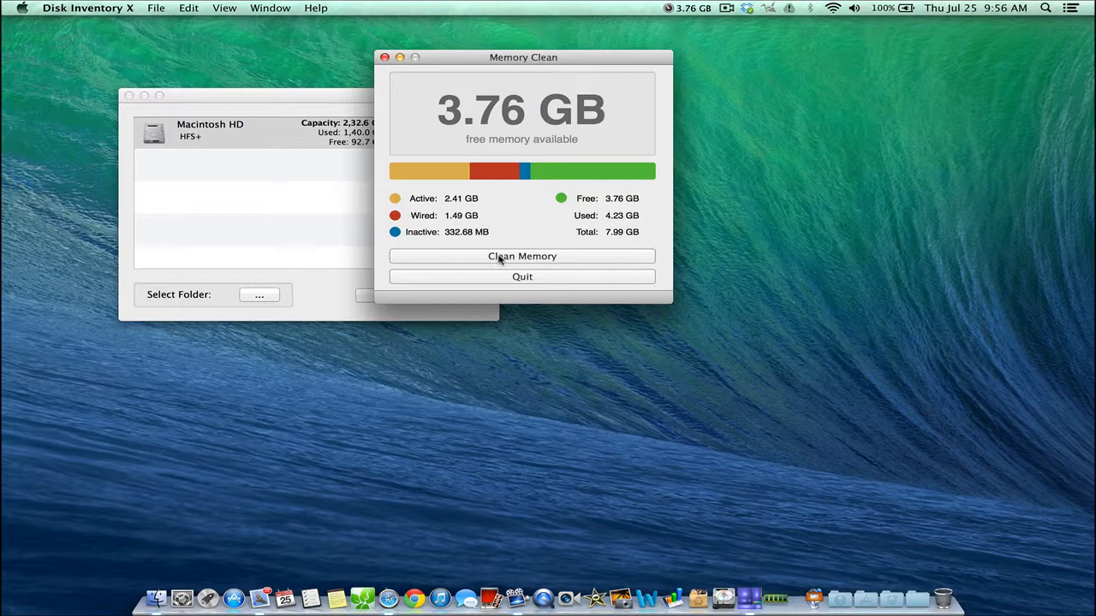
Clean memory, raising free RAM from 3.76 GB to about 4.1 GB of 7.99 GB.
{"action": "left_click", "coordinate": [520, 257]}
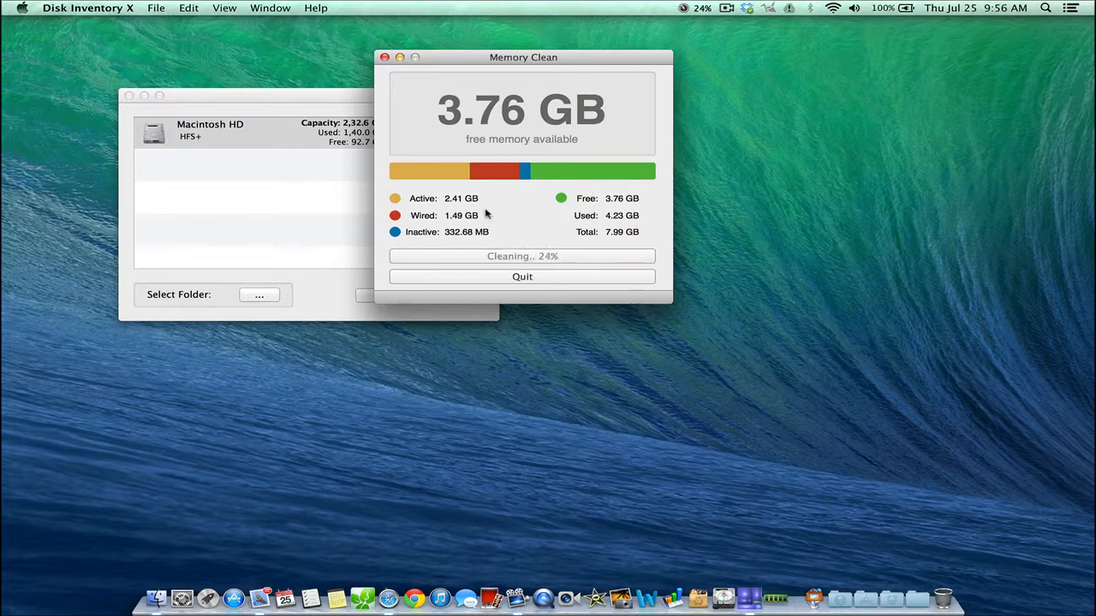
{"action": "mouse_move", "coordinate": [551, 336]}
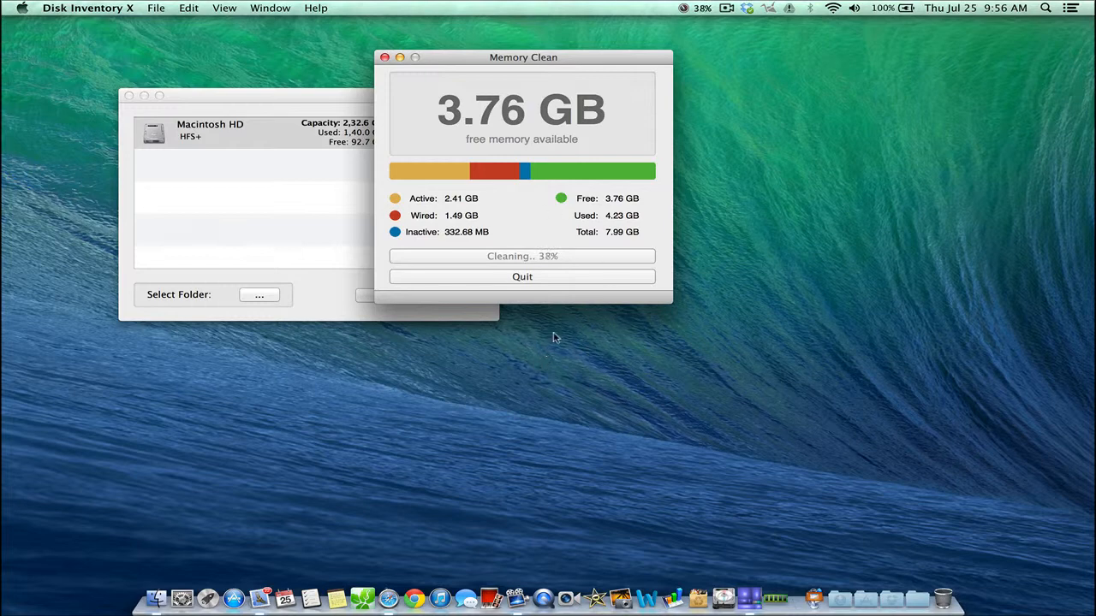
{"action": "mouse_move", "coordinate": [586, 277]}
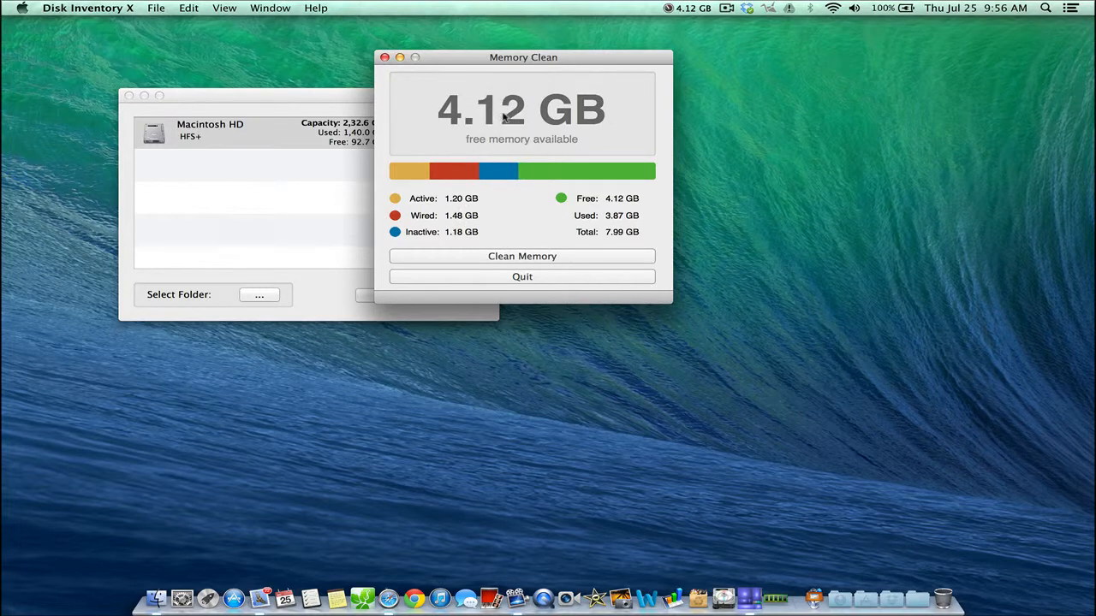
{"action": "mouse_move", "coordinate": [437, 82]}
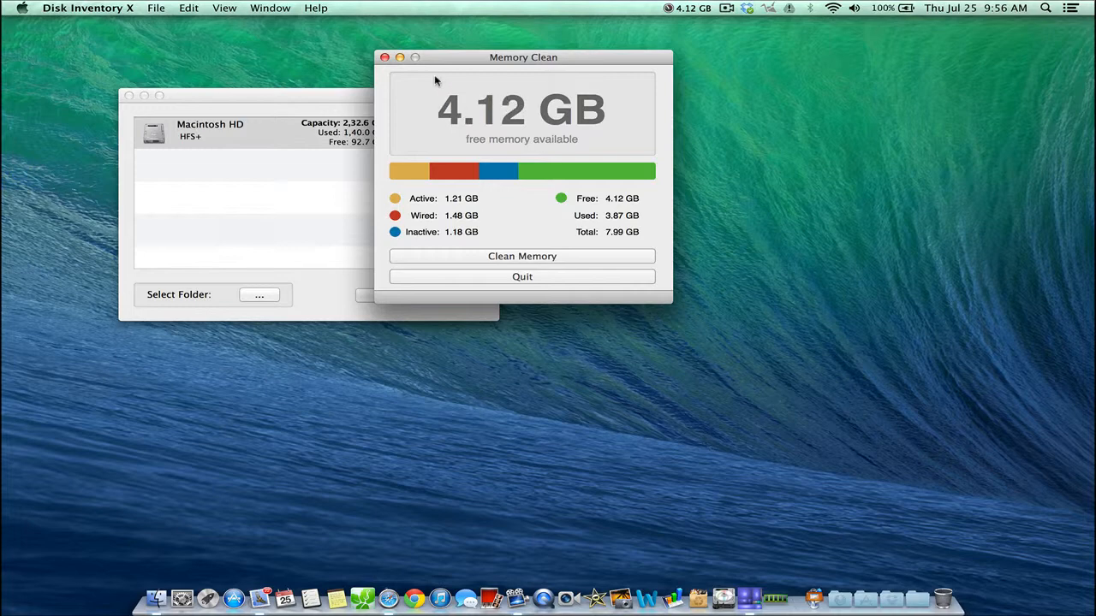
{"action": "left_click_drag", "start_coordinate": [524, 58], "coordinate": [658, 89]}
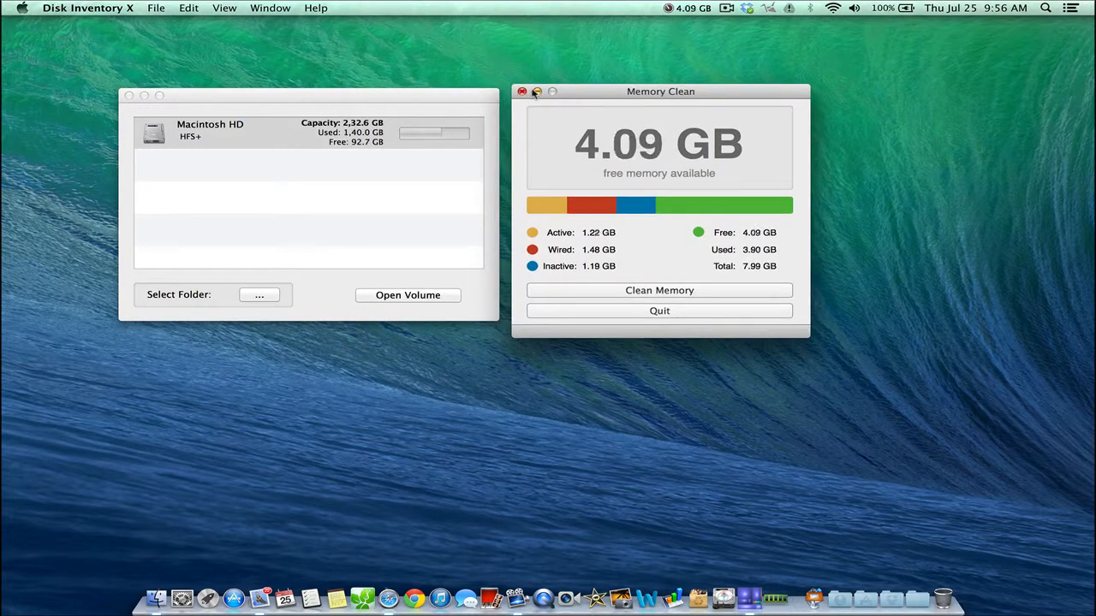
{"action": "mouse_move", "coordinate": [635, 255]}
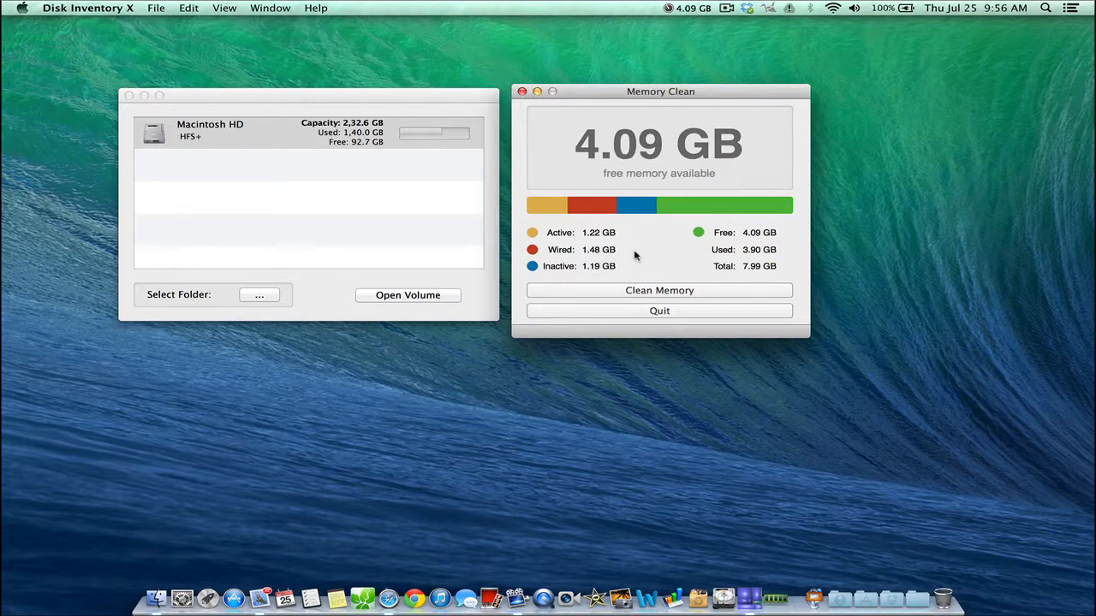
{"action": "mouse_move", "coordinate": [565, 113]}
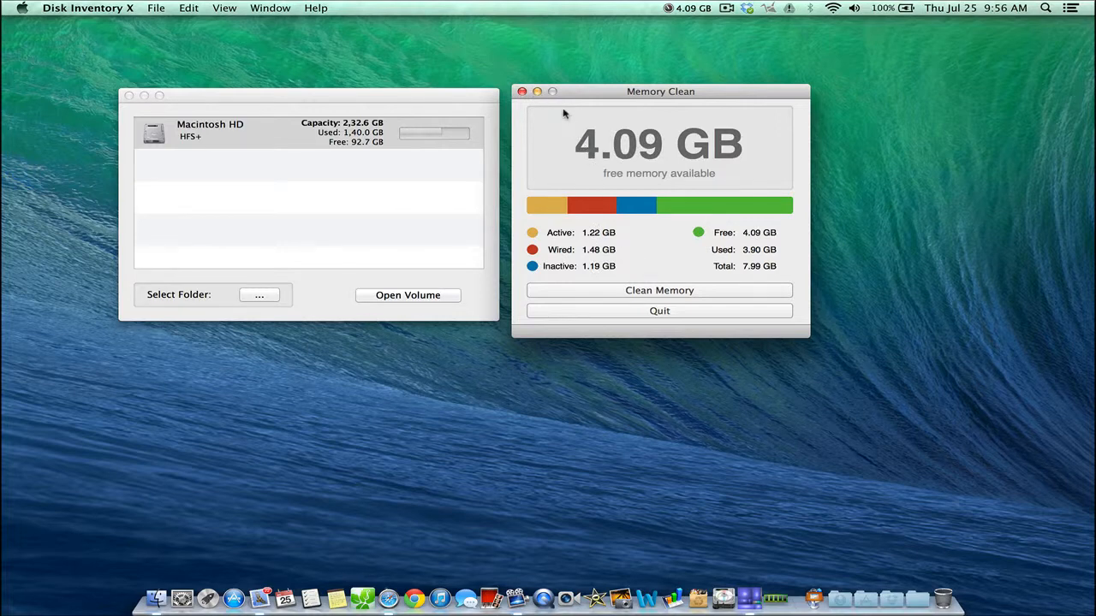